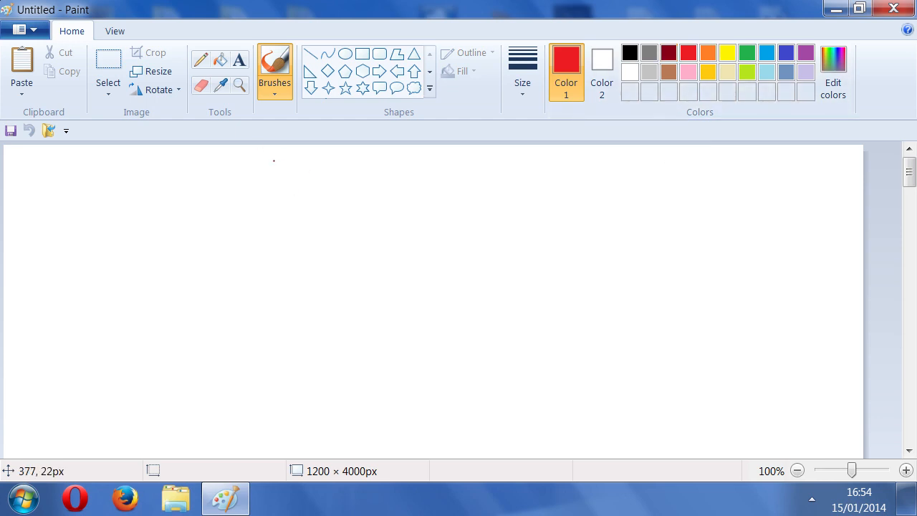
Step: Handwrite the red heading 'Biology 10' at the top of the page and underline it
{"action": "left_click_drag", "start_coordinate": [272, 169], "coordinate": [304, 155]}
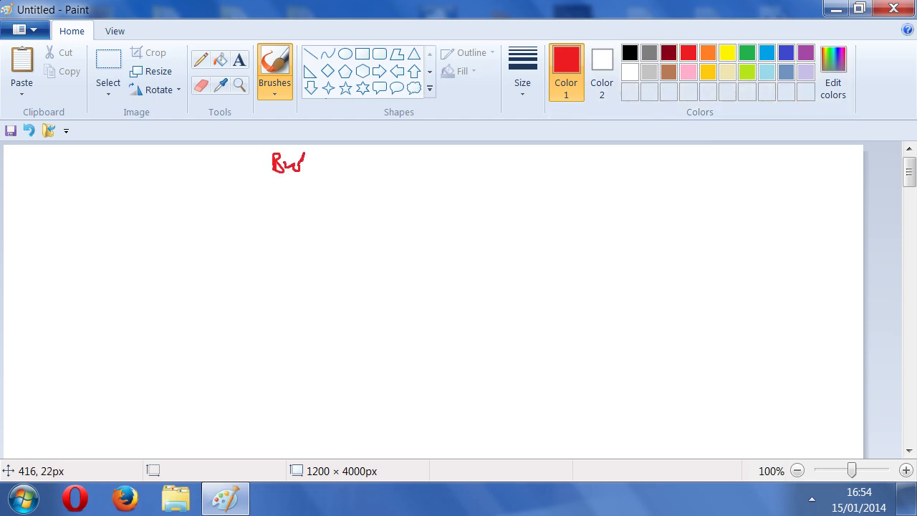
{"action": "left_click_drag", "start_coordinate": [301, 164], "coordinate": [341, 169]}
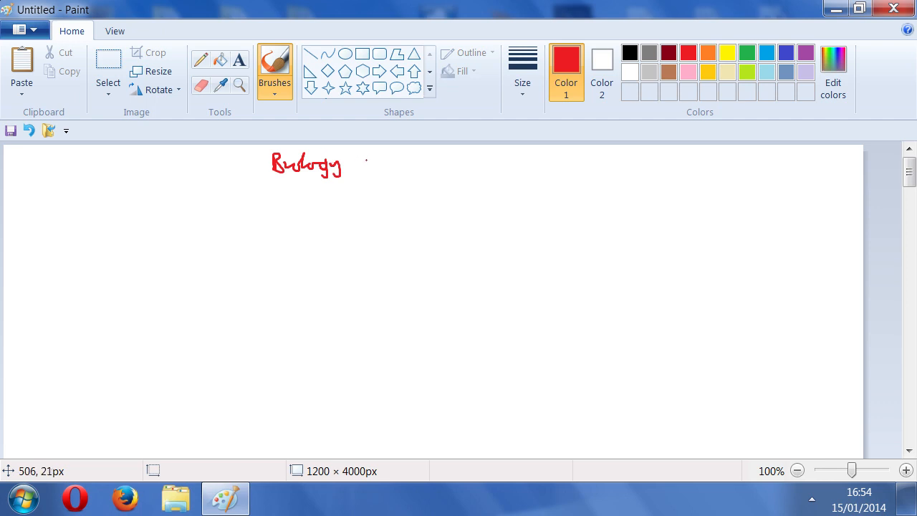
{"action": "left_click_drag", "start_coordinate": [361, 161], "coordinate": [387, 165]}
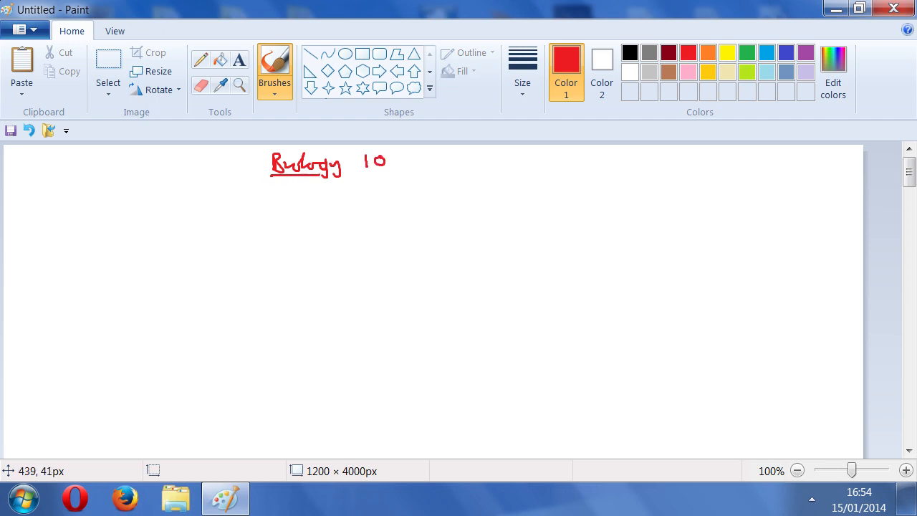
{"action": "left_click_drag", "start_coordinate": [323, 172], "coordinate": [390, 166]}
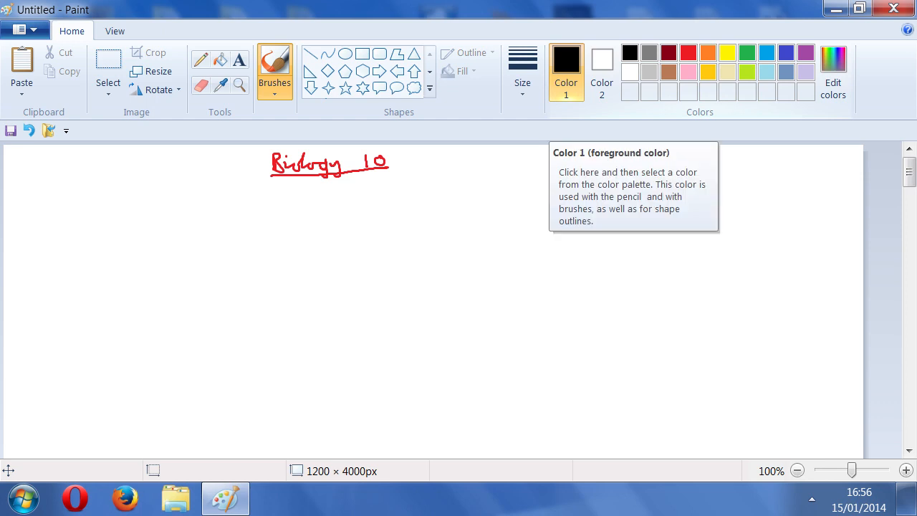
{"action": "mouse_move", "coordinate": [407, 209]}
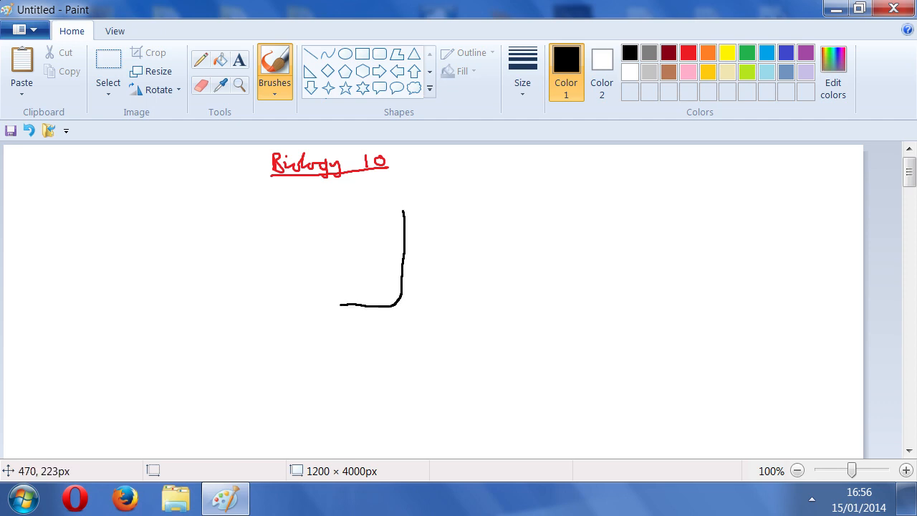
Step: Undo the stray stroke, outline the L-shaped band on the right and bottom, and fill it grey
{"action": "key", "text": "ctrl+z"}
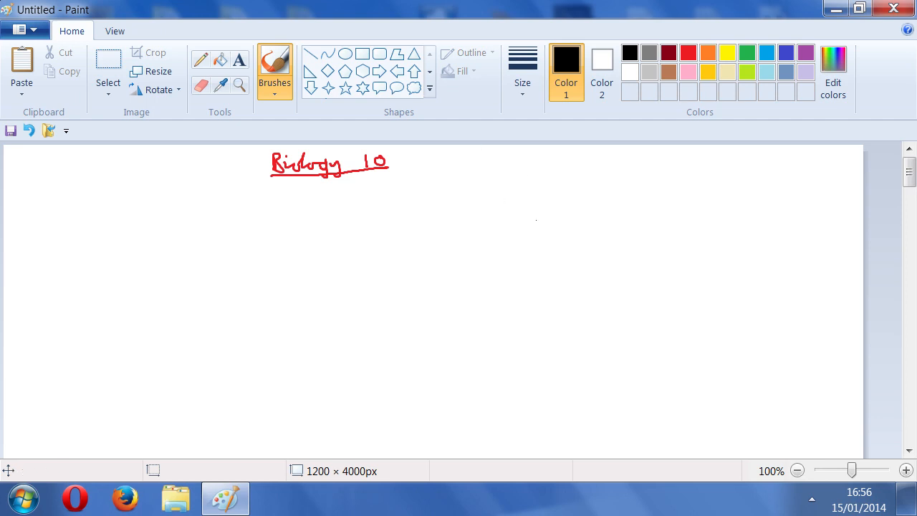
{"action": "mouse_move", "coordinate": [791, 171]}
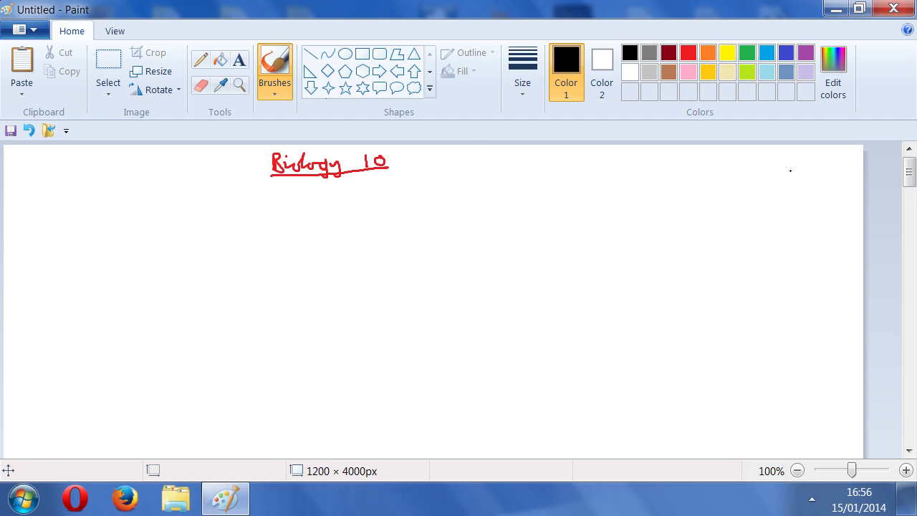
{"action": "left_click_drag", "start_coordinate": [796, 178], "coordinate": [806, 351]}
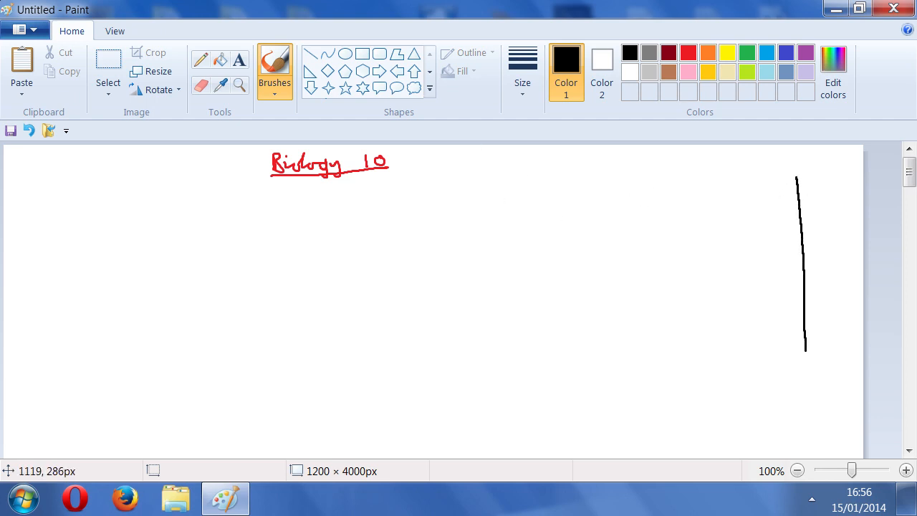
{"action": "left_click_drag", "start_coordinate": [806, 349], "coordinate": [758, 436]}
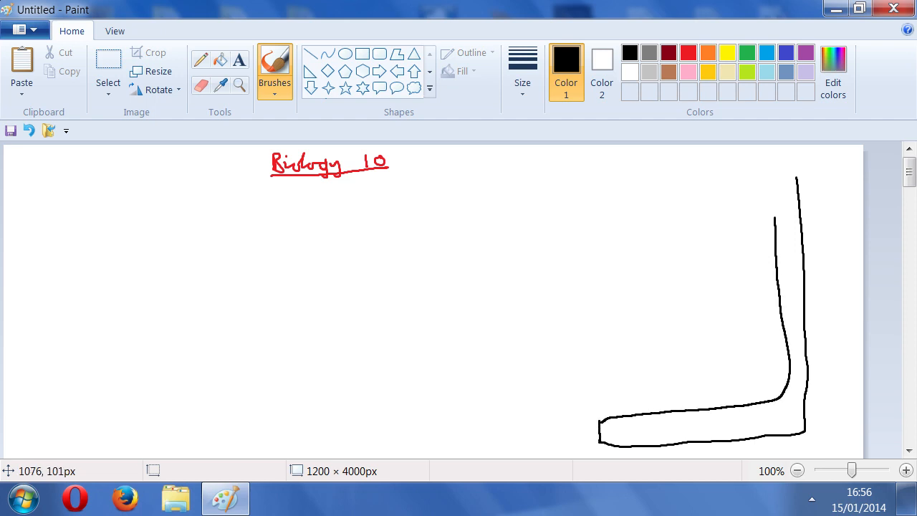
{"action": "left_click_drag", "start_coordinate": [797, 180], "coordinate": [774, 167]}
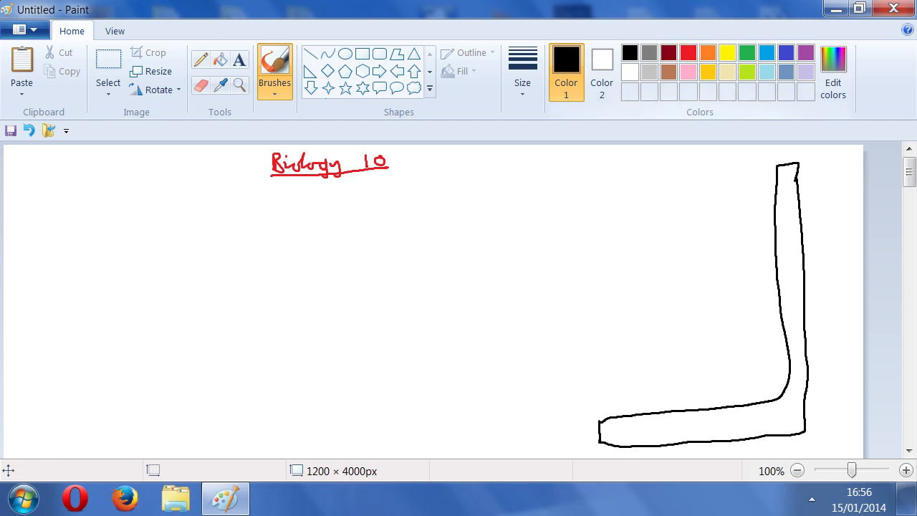
{"action": "left_click", "coordinate": [648, 52]}
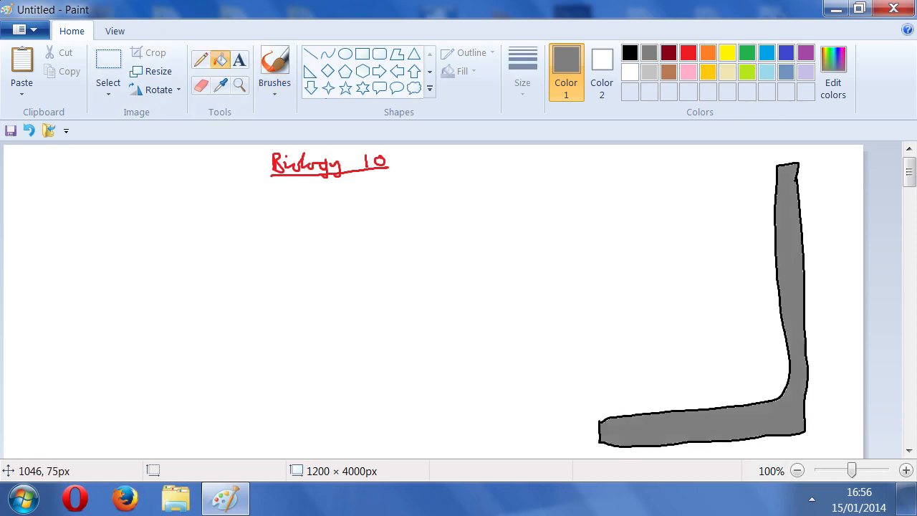
{"action": "mouse_move", "coordinate": [506, 123]}
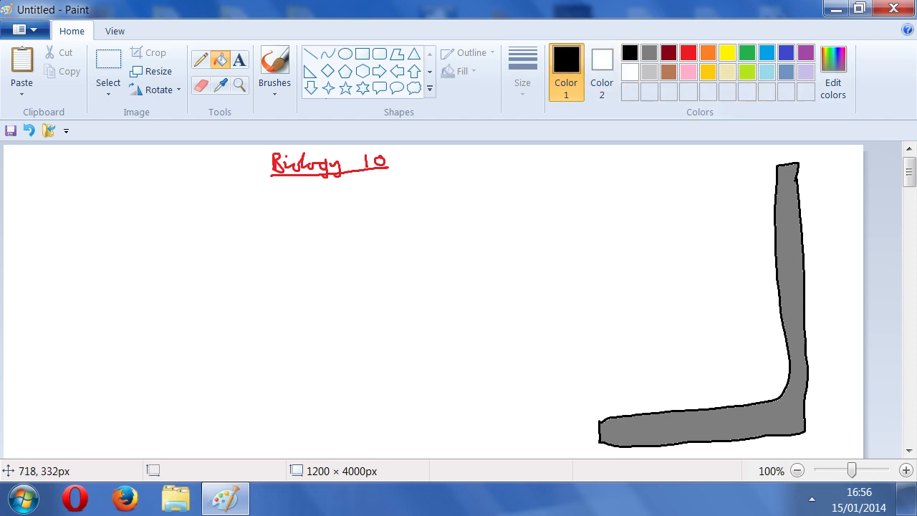
{"action": "mouse_move", "coordinate": [568, 245]}
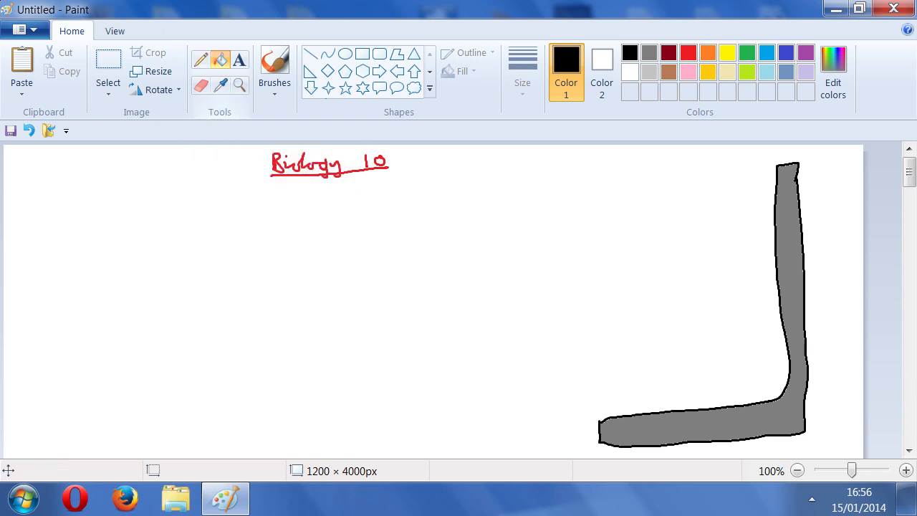
Step: Outline the cell's top and left edges, fill it lavender, paint over the inner outline, then ready black
{"action": "left_click", "coordinate": [275, 68]}
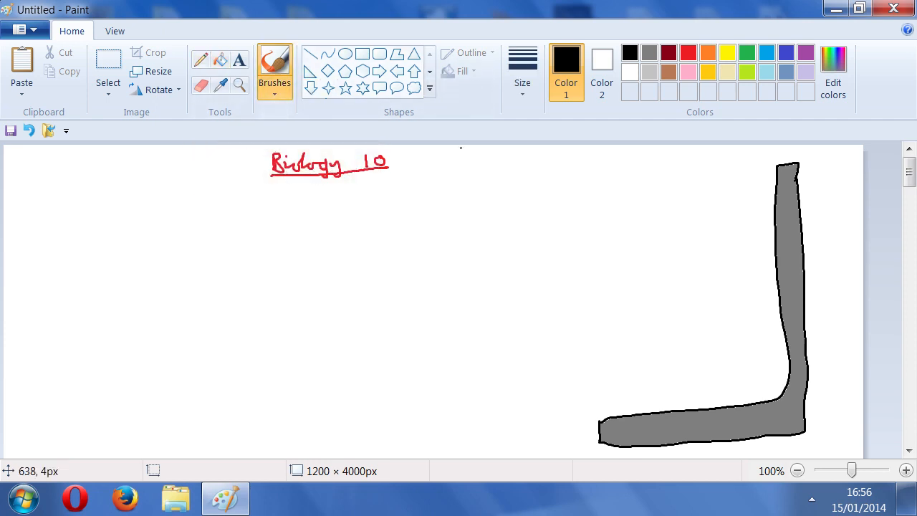
{"action": "mouse_move", "coordinate": [596, 380]}
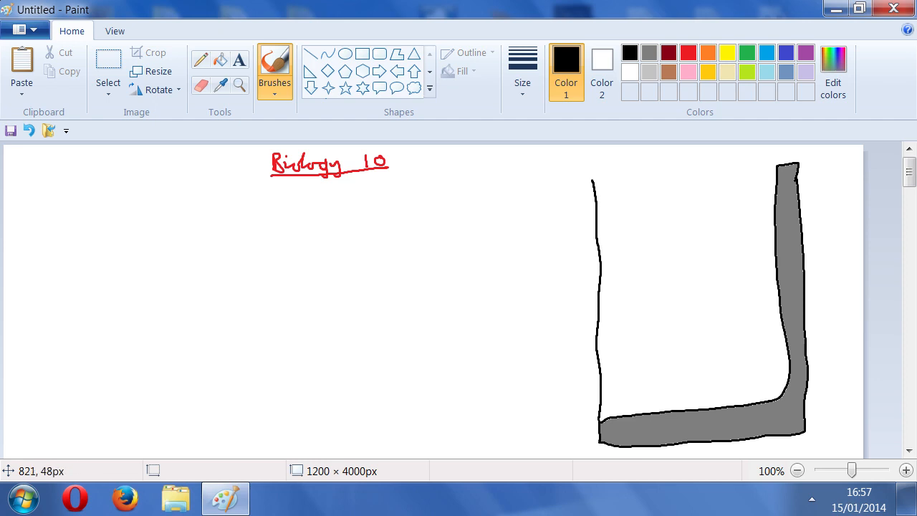
{"action": "left_click_drag", "start_coordinate": [593, 172], "coordinate": [781, 166]}
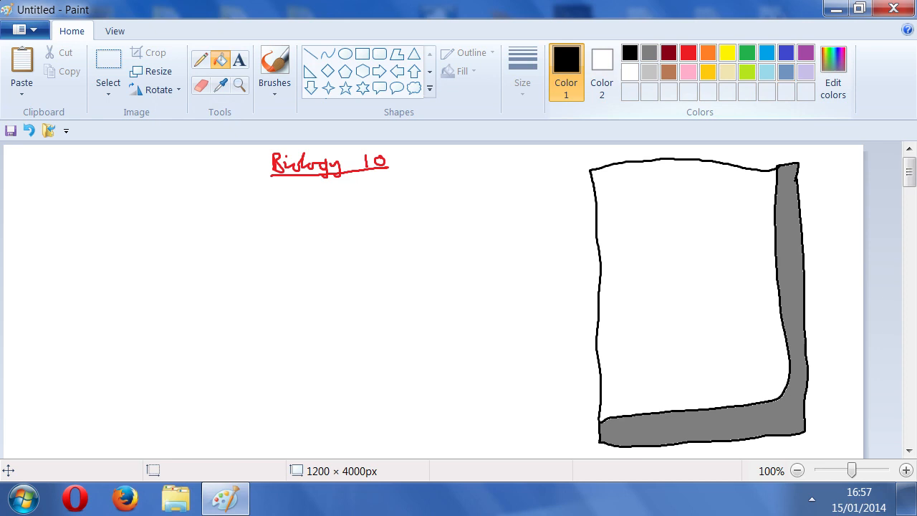
{"action": "left_click", "coordinate": [695, 287]}
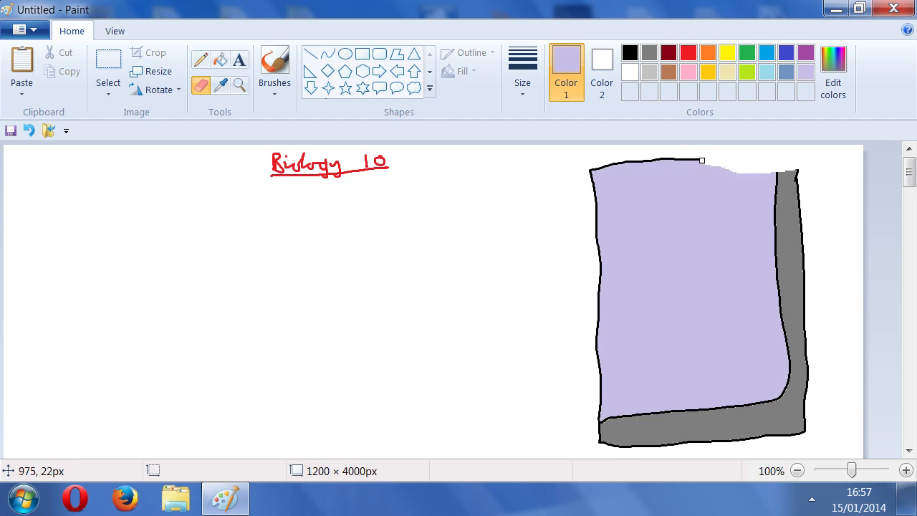
{"action": "left_click_drag", "start_coordinate": [700, 160], "coordinate": [608, 163]}
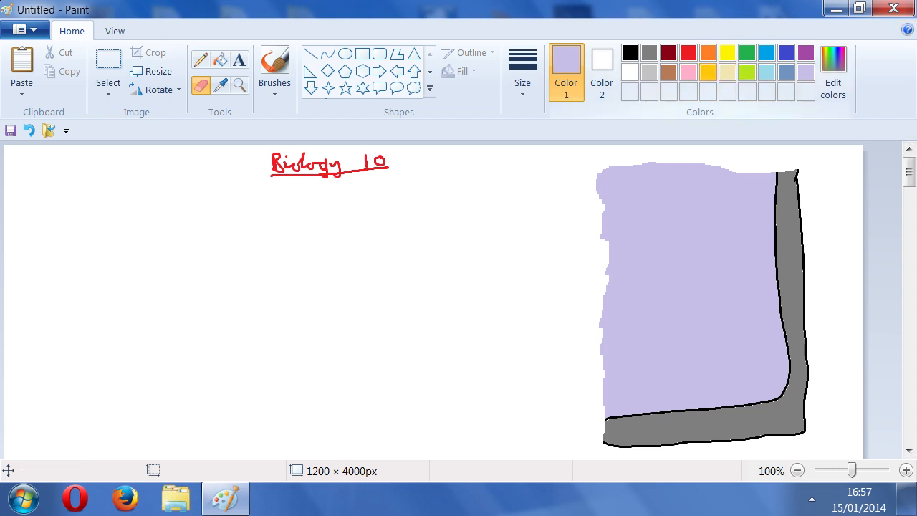
{"action": "left_click", "coordinate": [629, 51]}
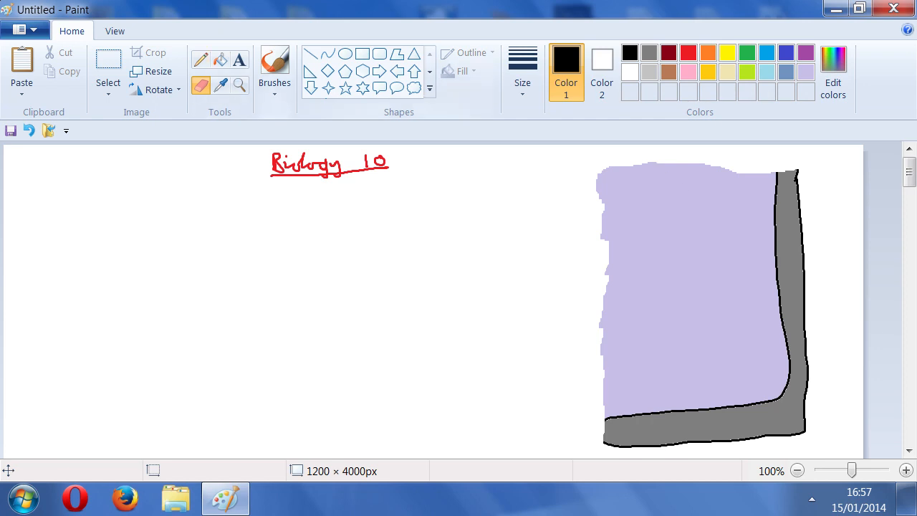
Step: Dot the top-left corner with the Pencil, draw thicker curved outlines and fill them yellow, then ready black
{"action": "left_click", "coordinate": [275, 68]}
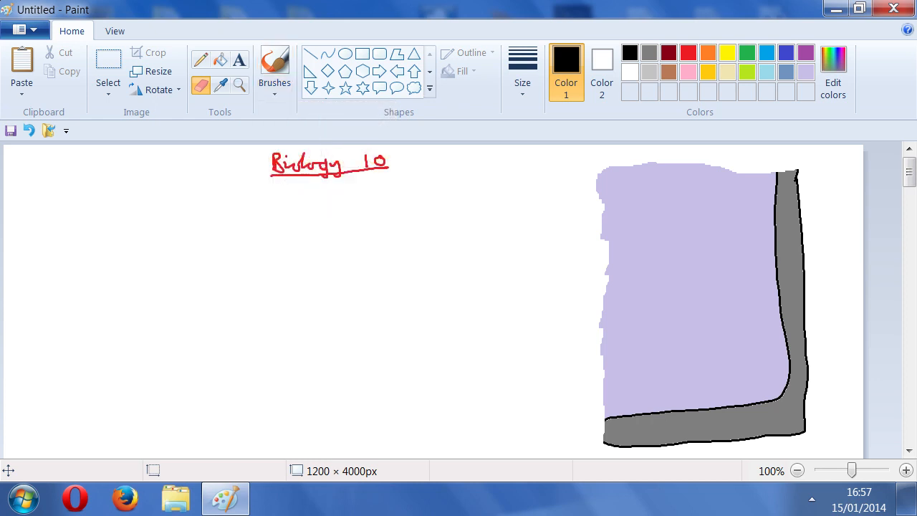
{"action": "mouse_move", "coordinate": [619, 181]}
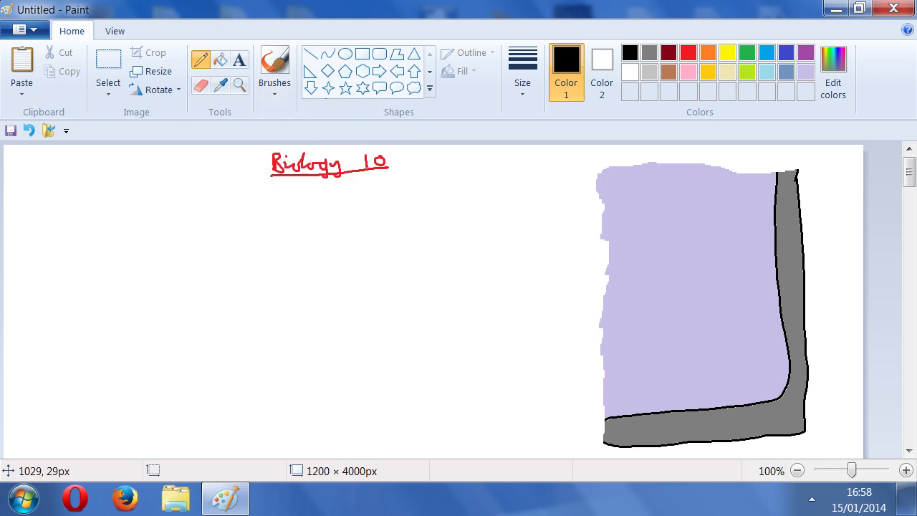
{"action": "left_click", "coordinate": [617, 183]}
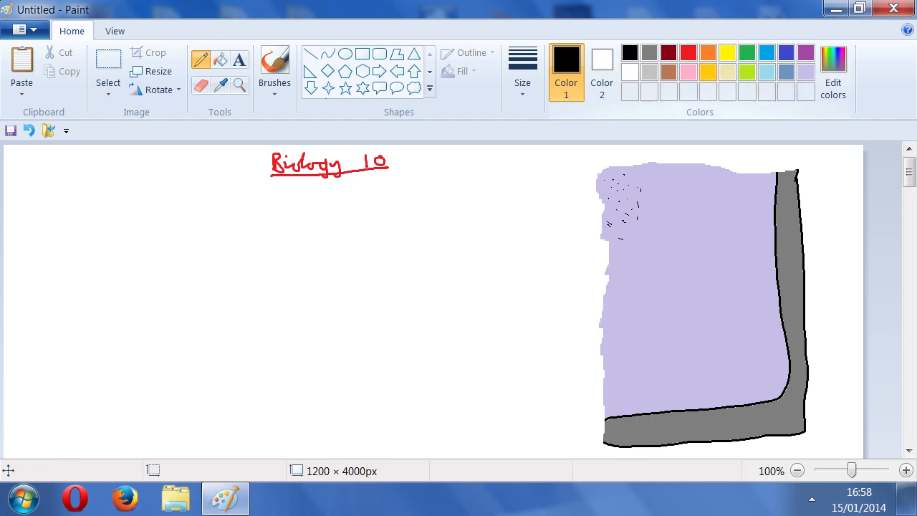
{"action": "left_click", "coordinate": [728, 51]}
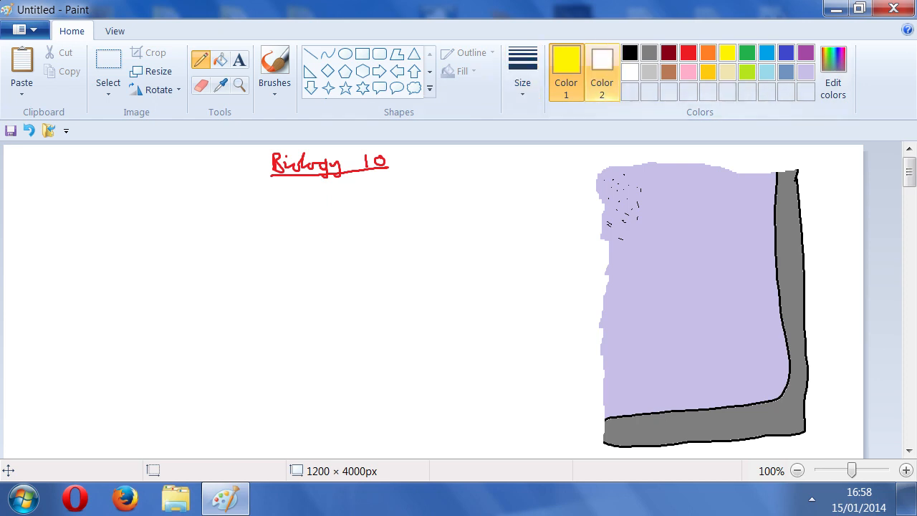
{"action": "left_click", "coordinate": [522, 69]}
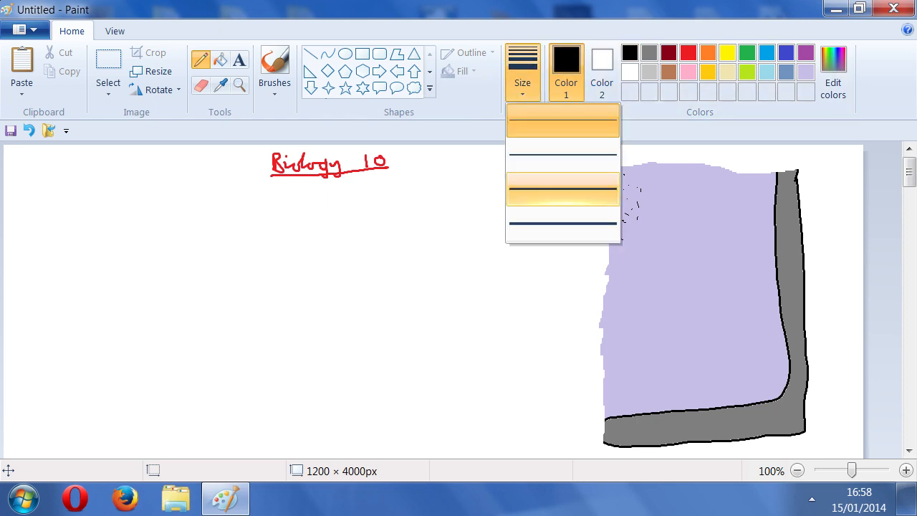
{"action": "left_click", "coordinate": [563, 190]}
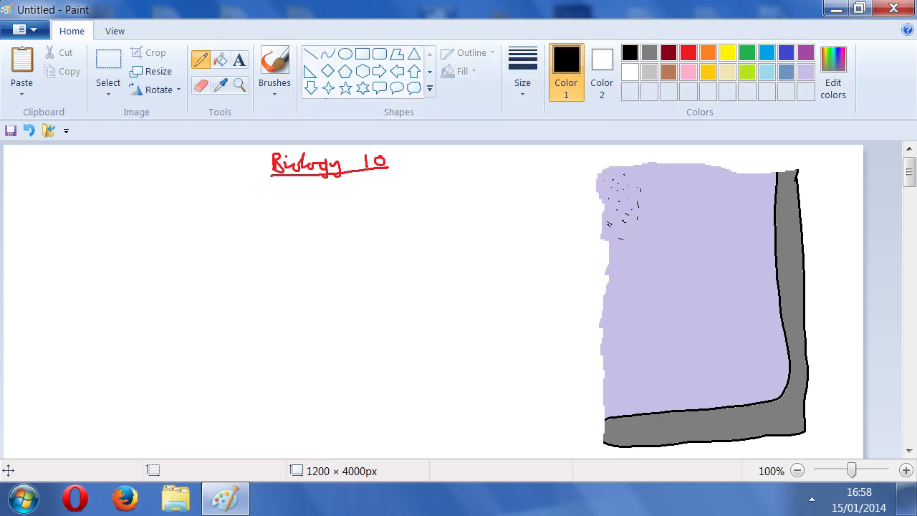
{"action": "mouse_move", "coordinate": [613, 201]}
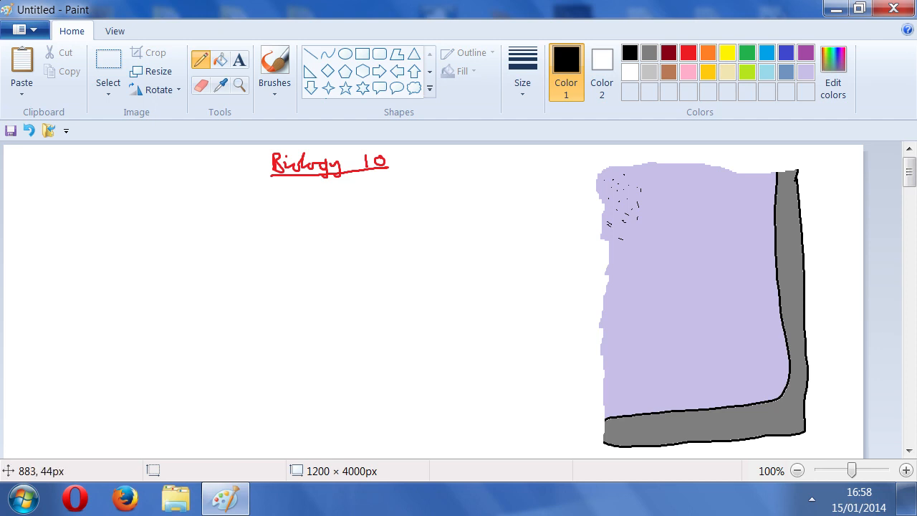
{"action": "mouse_move", "coordinate": [633, 170]}
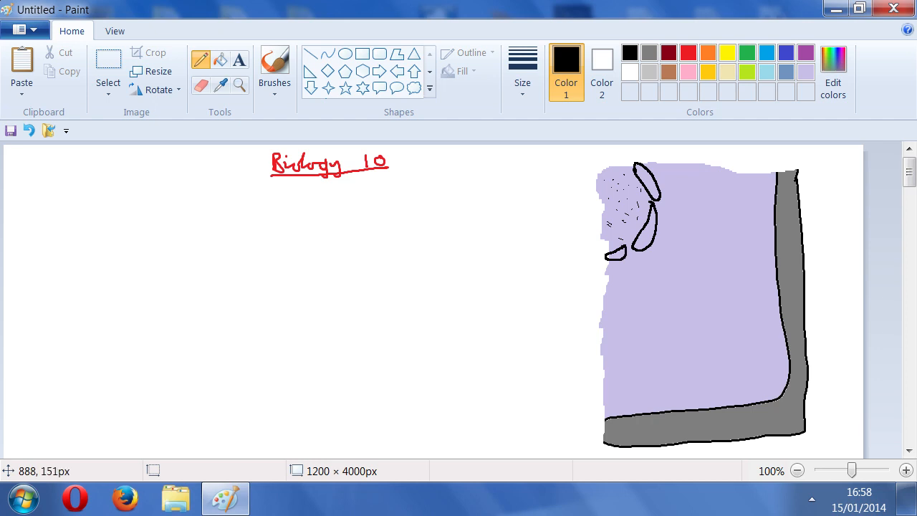
{"action": "left_click", "coordinate": [727, 51]}
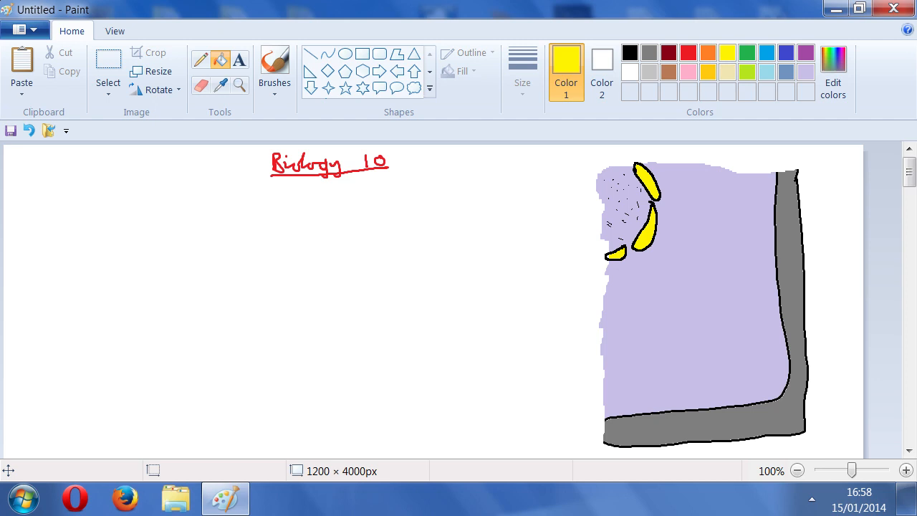
{"action": "left_click", "coordinate": [629, 51]}
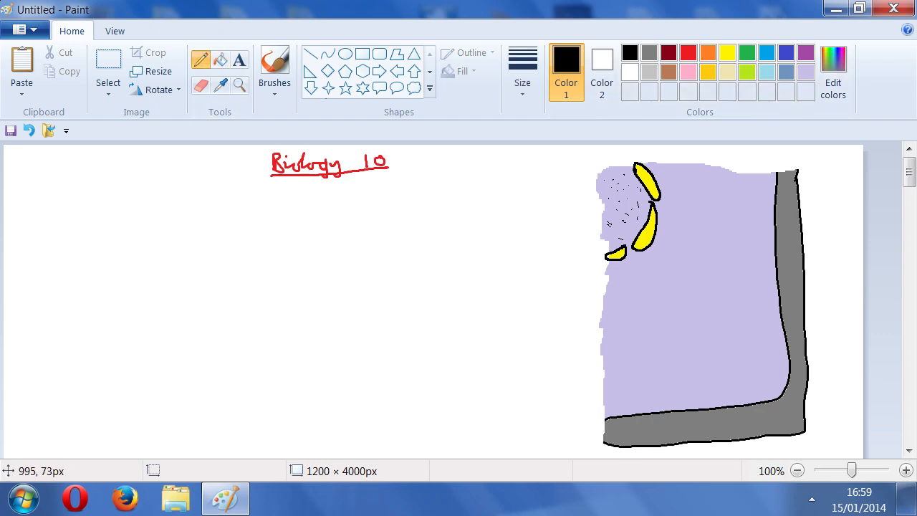
Step: Draw a small black-outlined circle inside the cell and fill it pale yellow
{"action": "left_click_drag", "start_coordinate": [700, 215], "coordinate": [734, 215]}
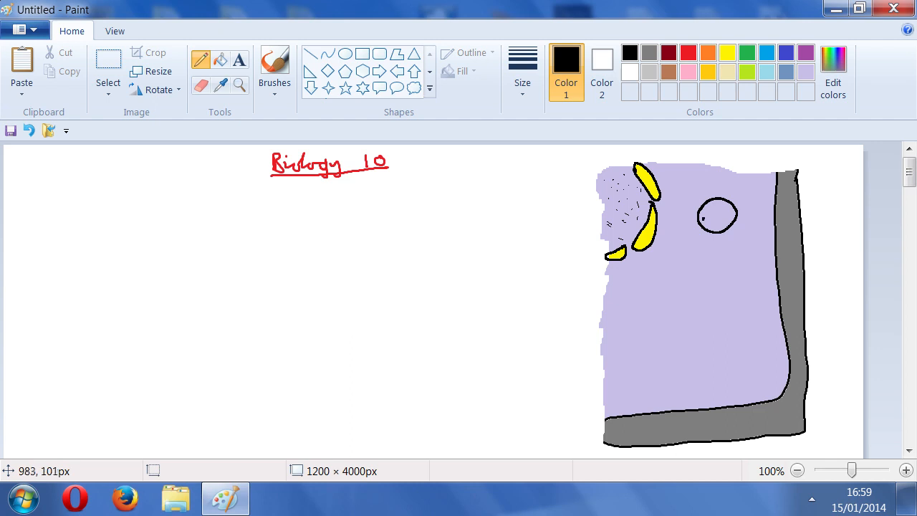
{"action": "left_click", "coordinate": [717, 215]}
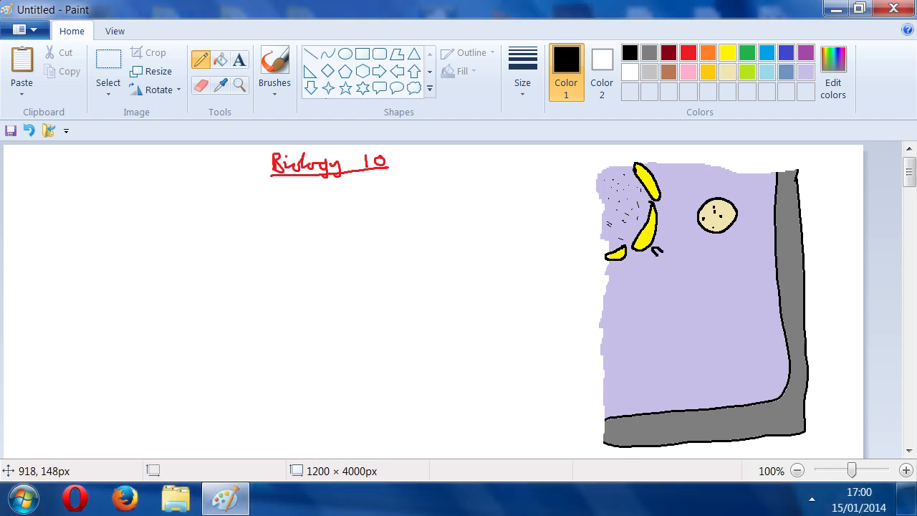
Step: Outline the first curved organelle shape in black and fill its parts yellow
{"action": "left_click_drag", "start_coordinate": [659, 251], "coordinate": [676, 241]}
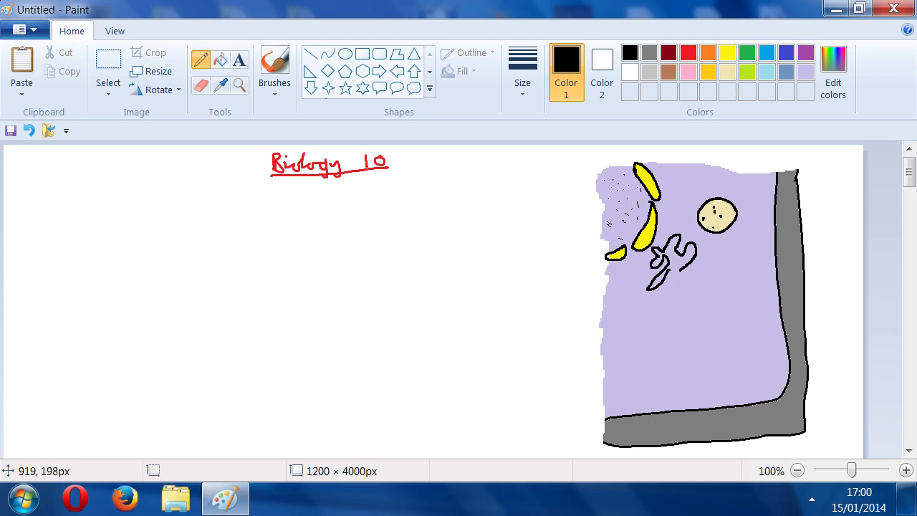
{"action": "mouse_move", "coordinate": [665, 126]}
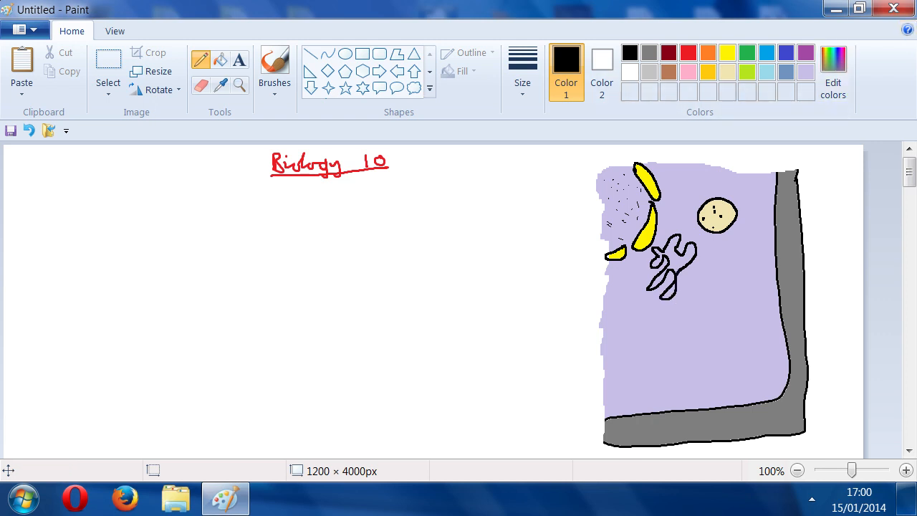
{"action": "left_click", "coordinate": [727, 52]}
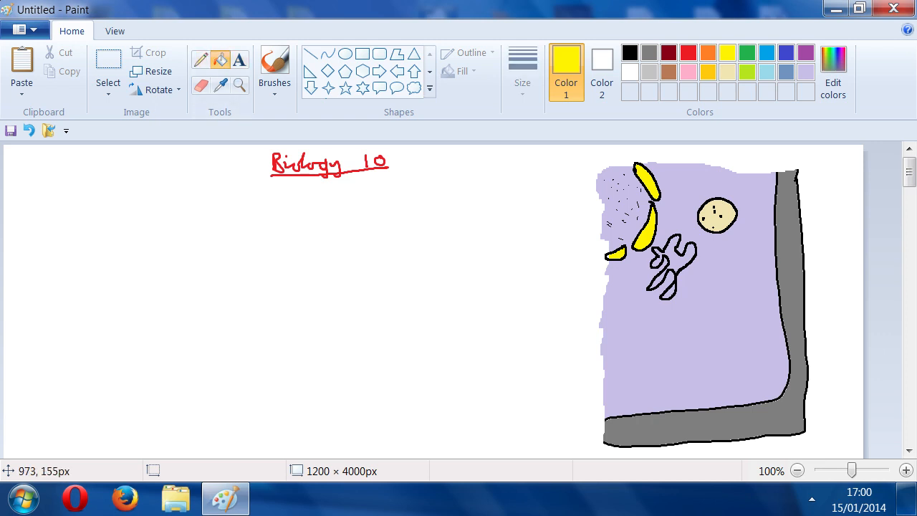
{"action": "left_click", "coordinate": [666, 255]}
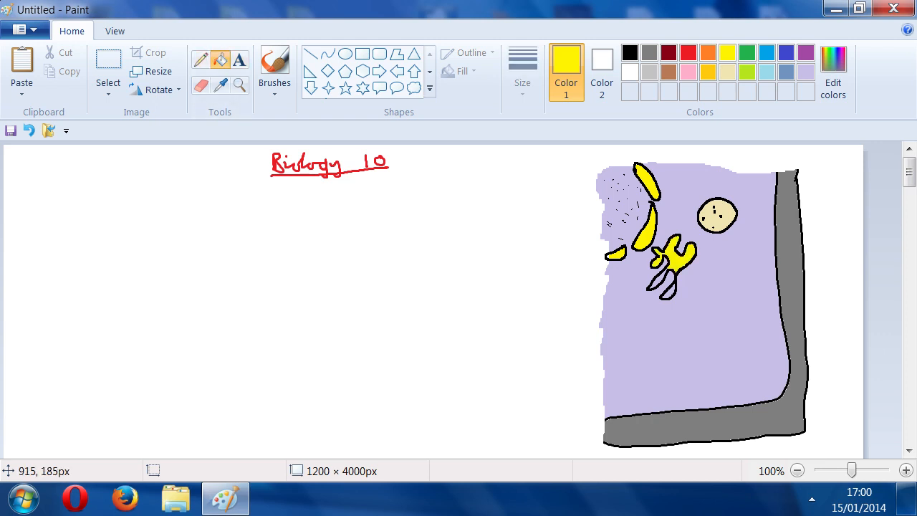
{"action": "mouse_move", "coordinate": [674, 143]}
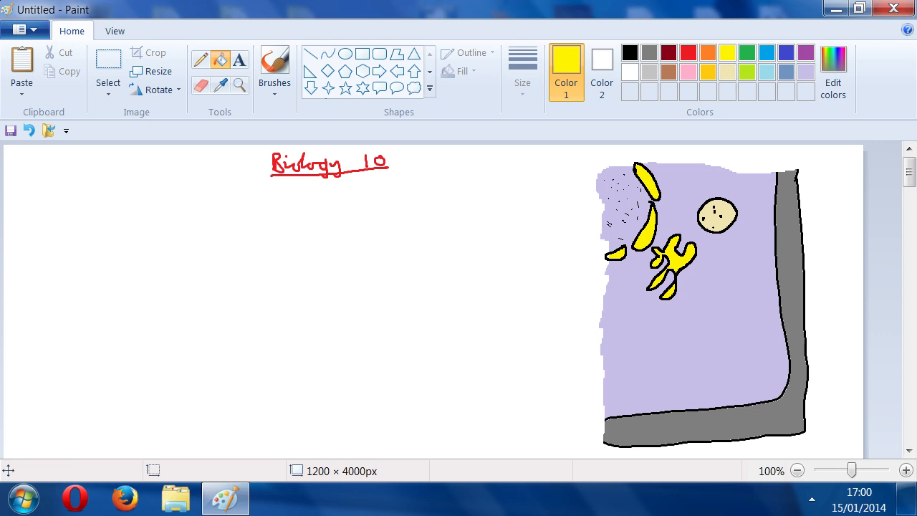
{"action": "left_click", "coordinate": [629, 52]}
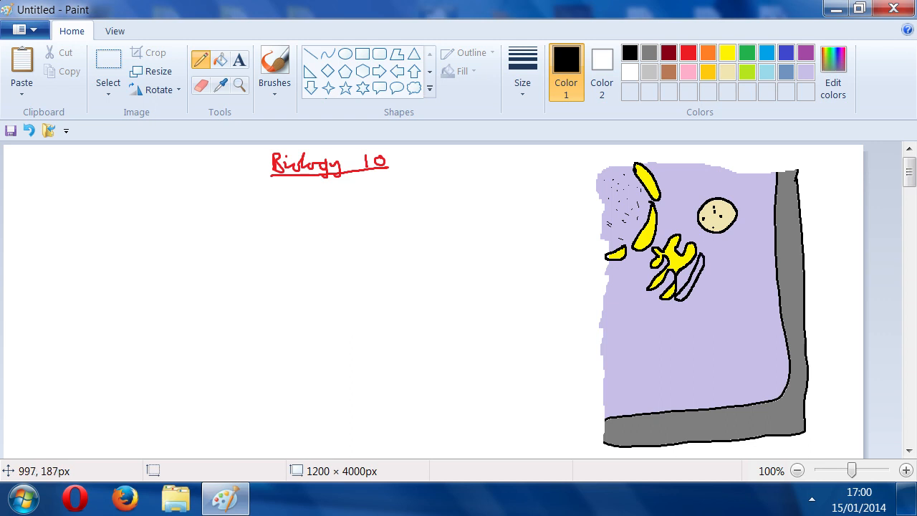
{"action": "mouse_move", "coordinate": [703, 259]}
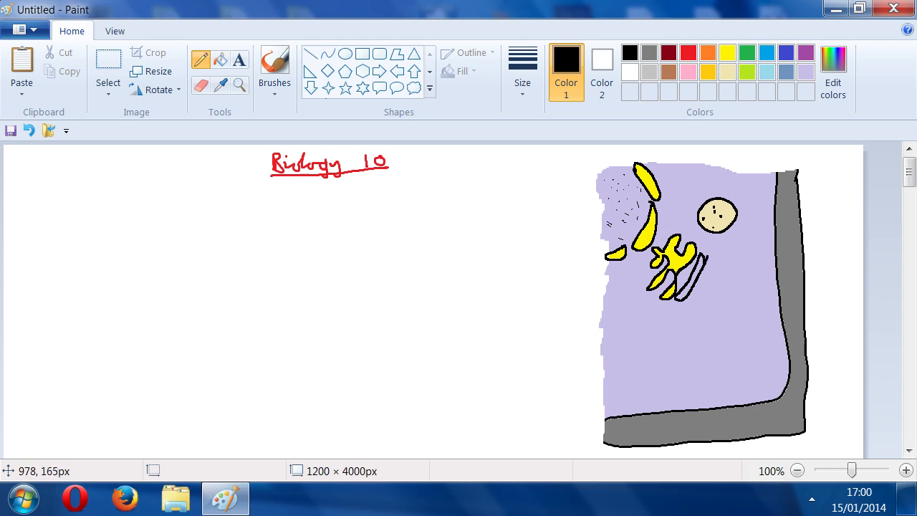
Step: Add more stacked curved outlines beside it and fill each new piece yellow
{"action": "left_click_drag", "start_coordinate": [699, 255], "coordinate": [691, 304]}
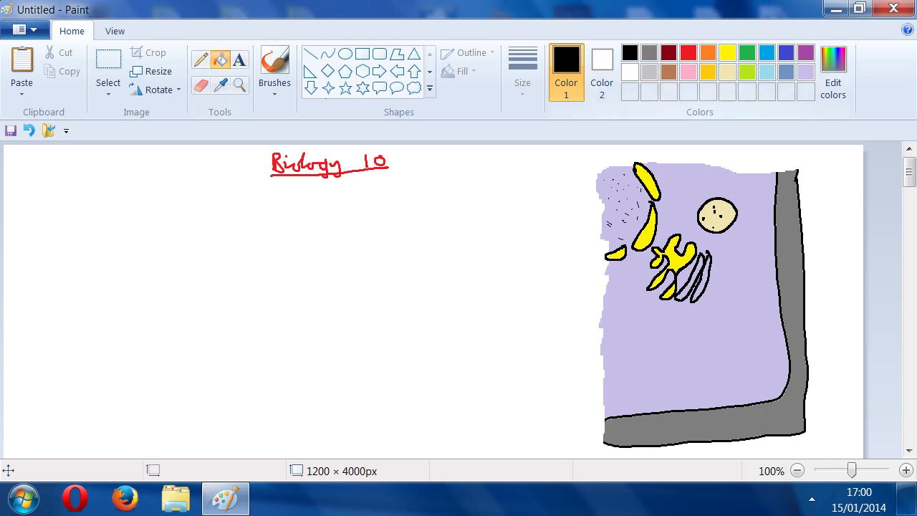
{"action": "left_click", "coordinate": [727, 51]}
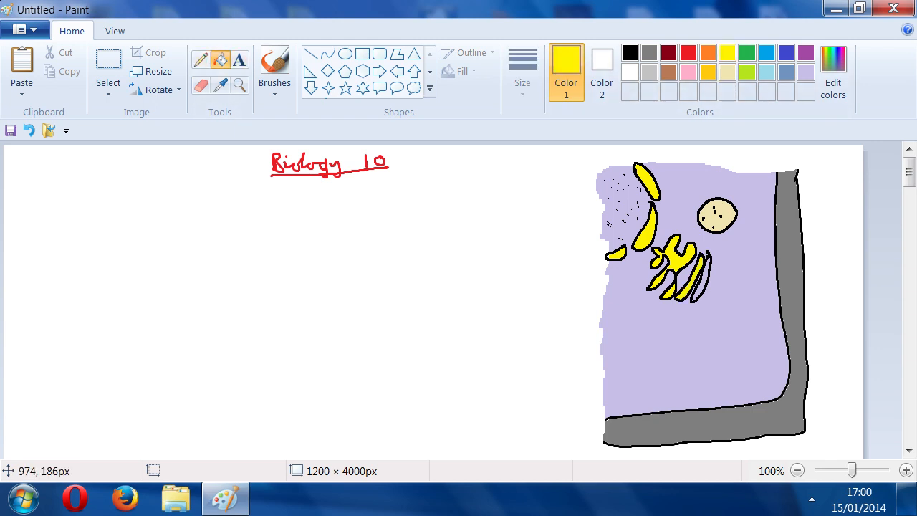
{"action": "left_click_drag", "start_coordinate": [659, 251], "coordinate": [688, 294]}
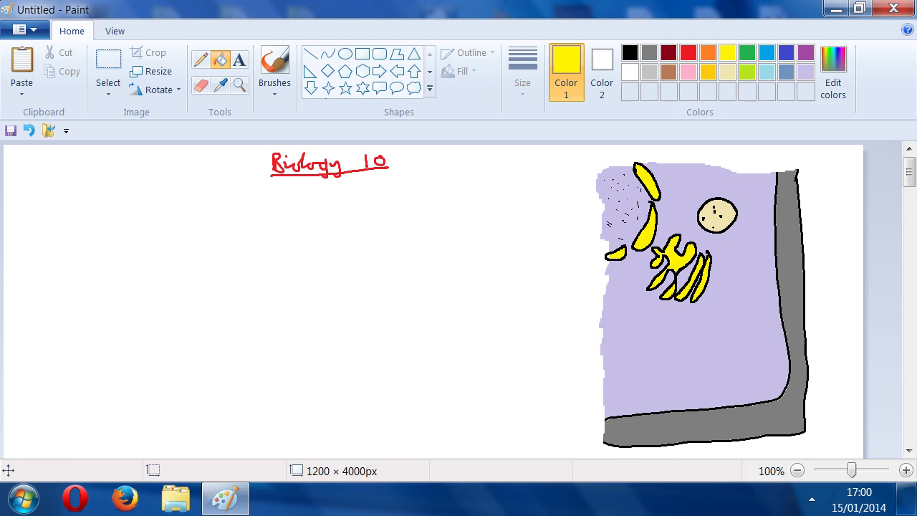
{"action": "left_click", "coordinate": [629, 52]}
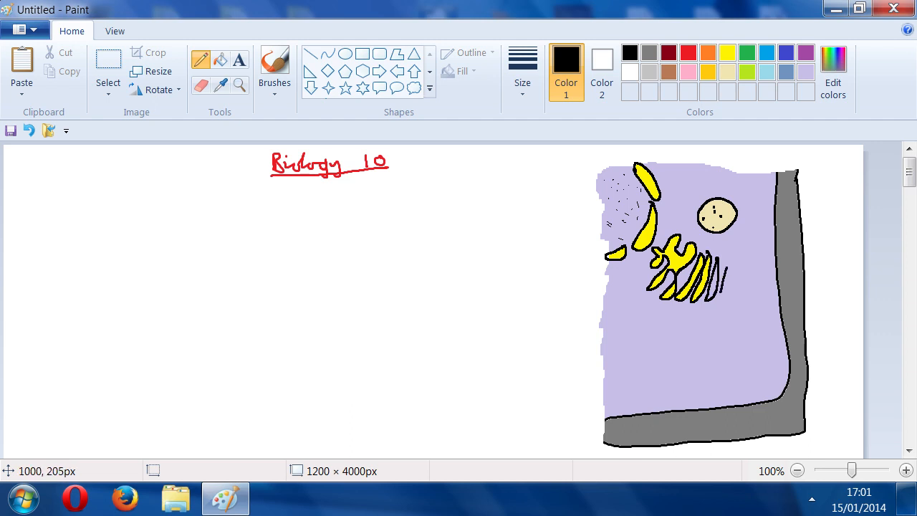
{"action": "left_click_drag", "start_coordinate": [729, 269], "coordinate": [734, 294]}
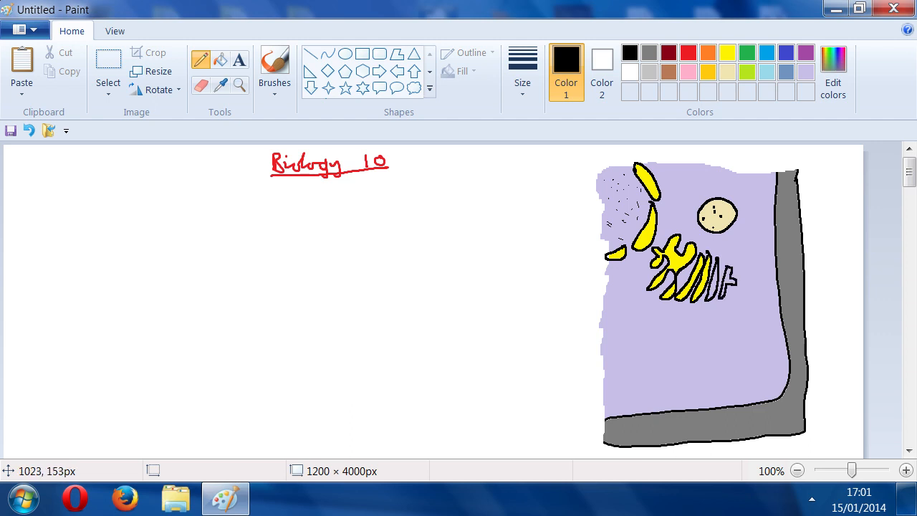
{"action": "left_click", "coordinate": [727, 51]}
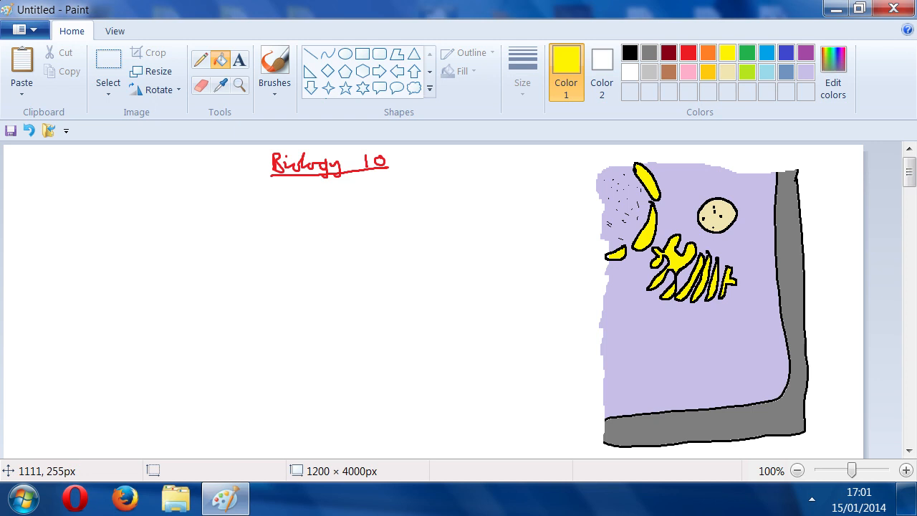
{"action": "left_click", "coordinate": [629, 52]}
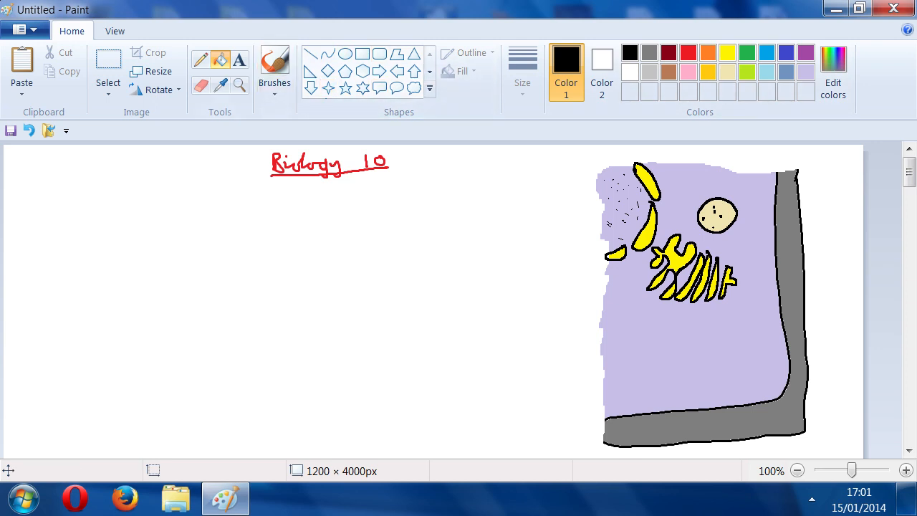
Step: Outline a ribbed tube shape in the lower-left of the cell and fill it green
{"action": "left_click", "coordinate": [201, 60]}
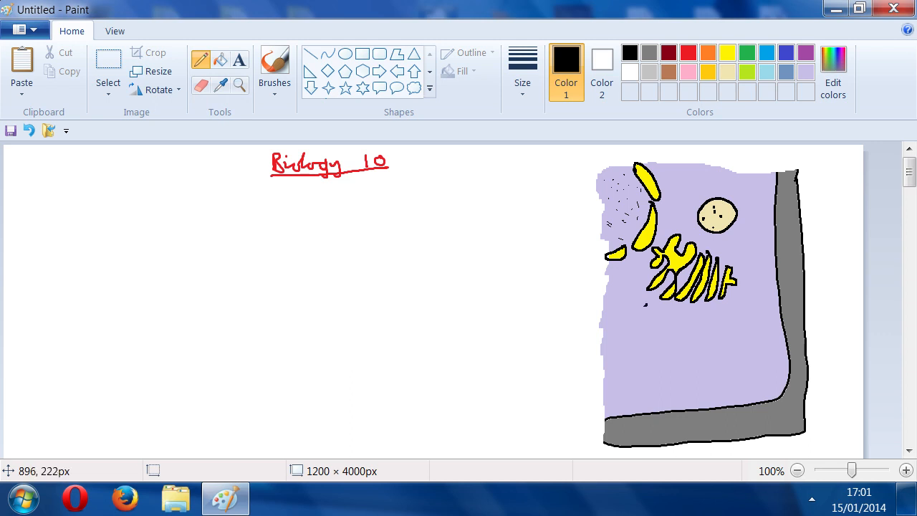
{"action": "left_click_drag", "start_coordinate": [645, 312], "coordinate": [609, 341]}
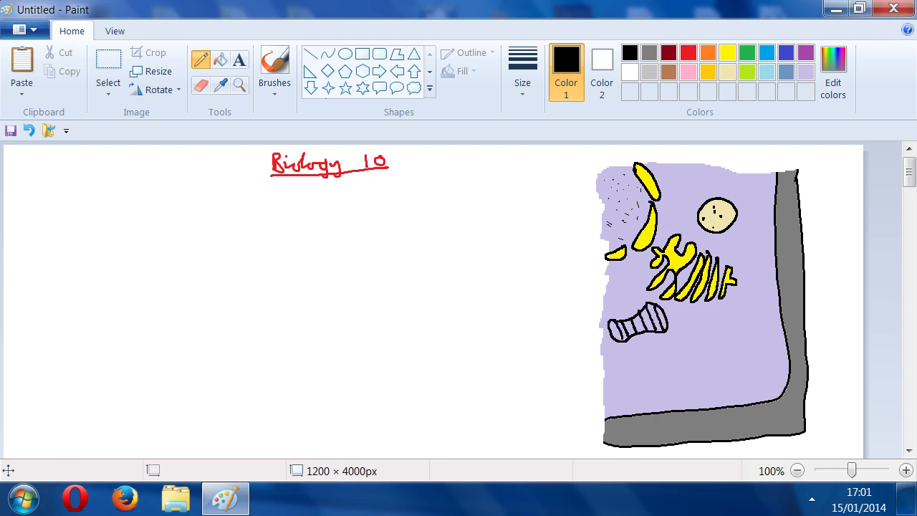
{"action": "left_click", "coordinate": [745, 52]}
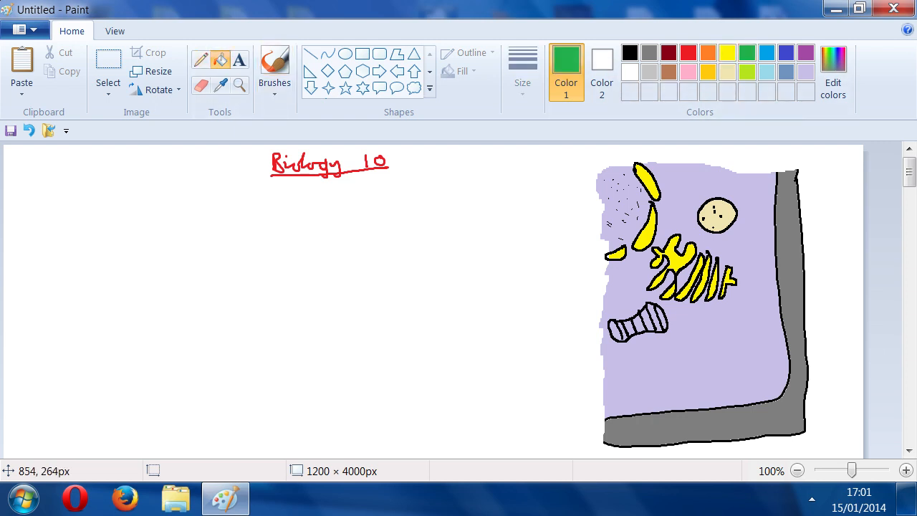
{"action": "left_click", "coordinate": [624, 327]}
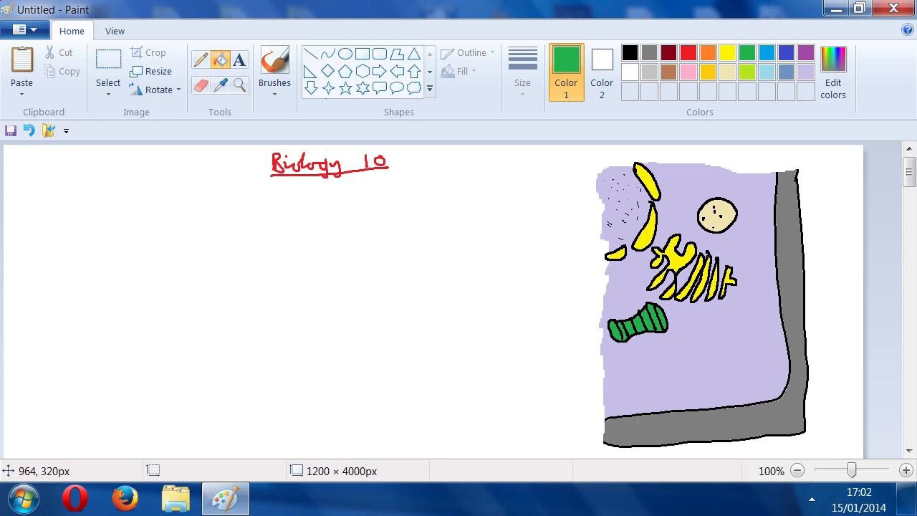
{"action": "left_click", "coordinate": [200, 60]}
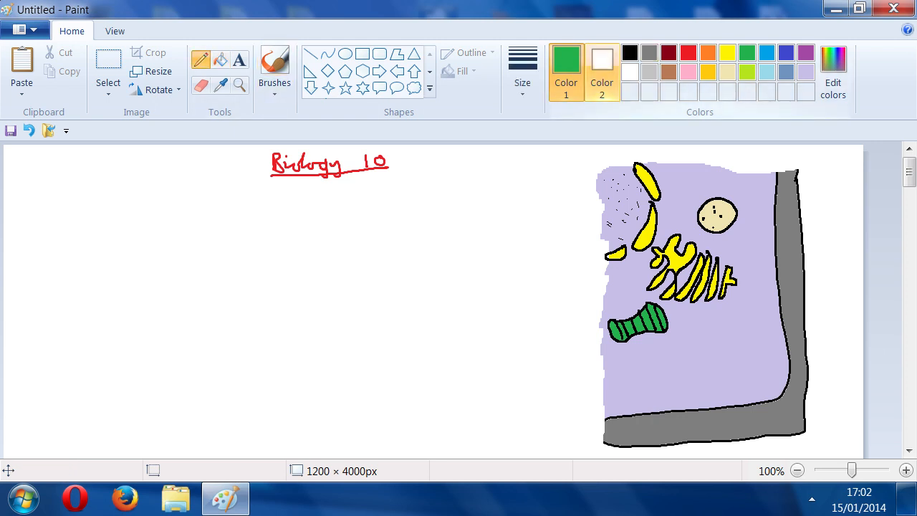
Step: Draw small black-outlined circles in the lower cytoplasm and start filling them purple
{"action": "left_click", "coordinate": [629, 52]}
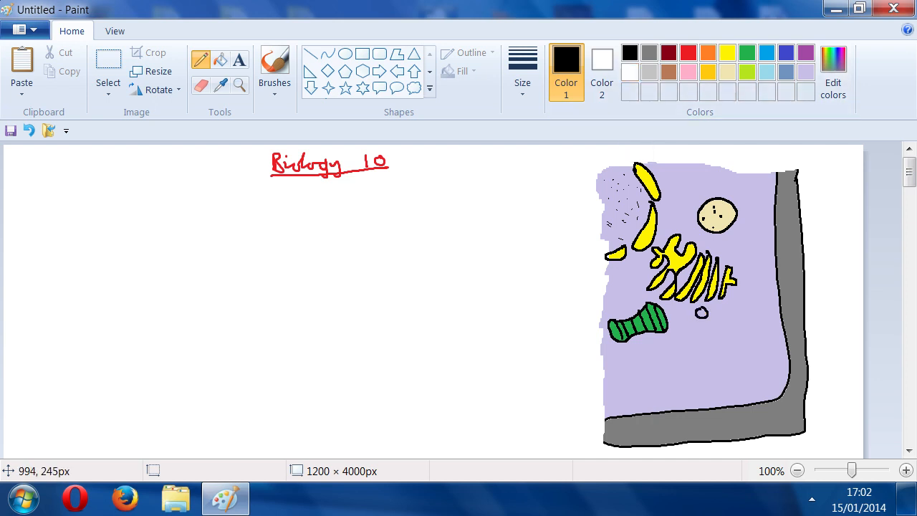
{"action": "mouse_move", "coordinate": [733, 123]}
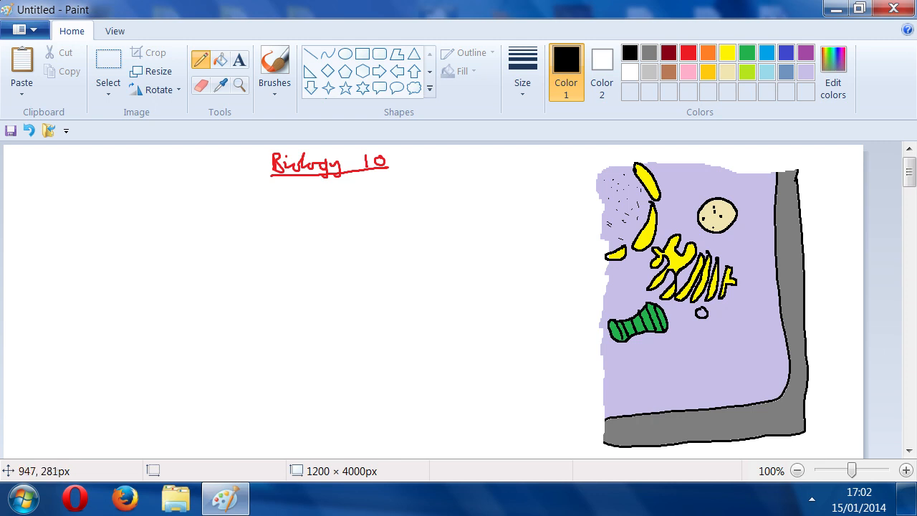
{"action": "mouse_move", "coordinate": [758, 165]}
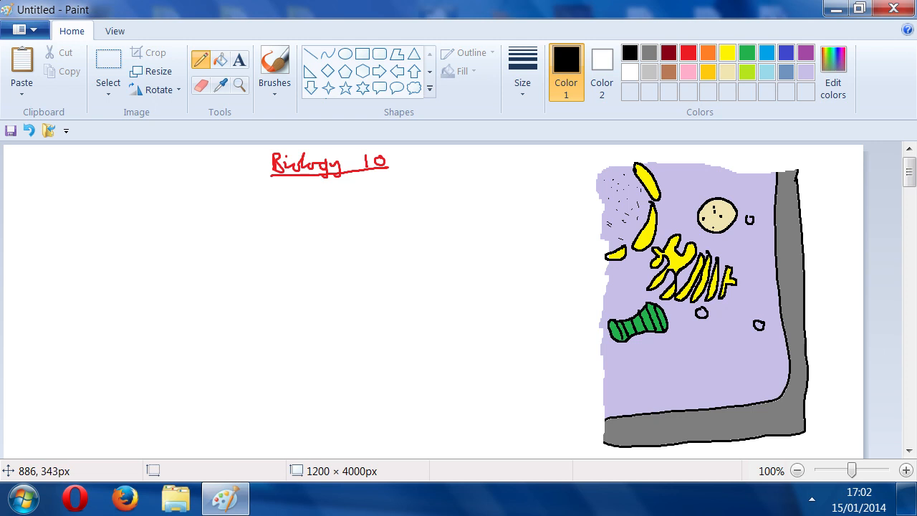
{"action": "mouse_move", "coordinate": [616, 237]}
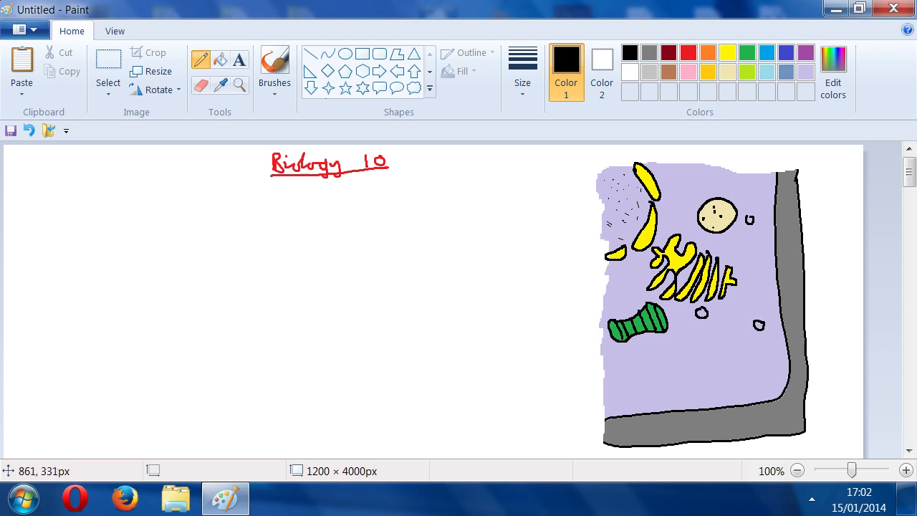
{"action": "mouse_move", "coordinate": [648, 211]}
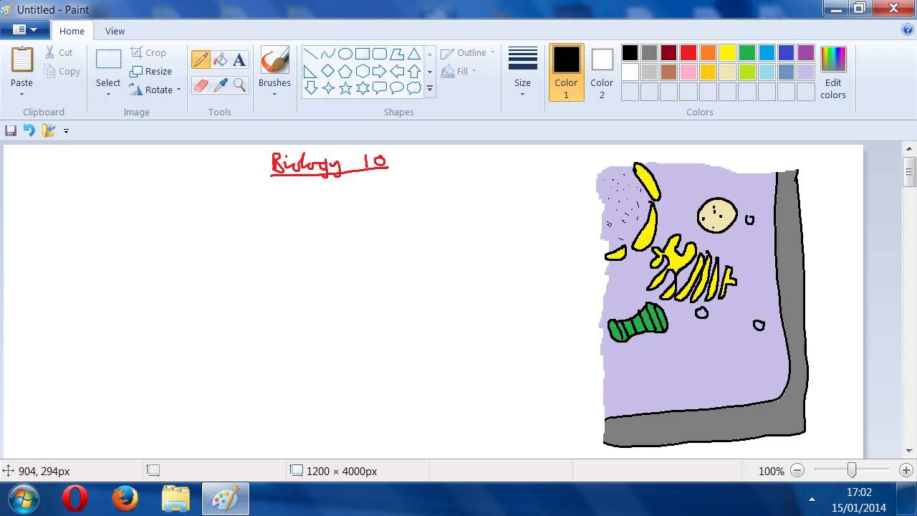
{"action": "left_click", "coordinate": [630, 376]}
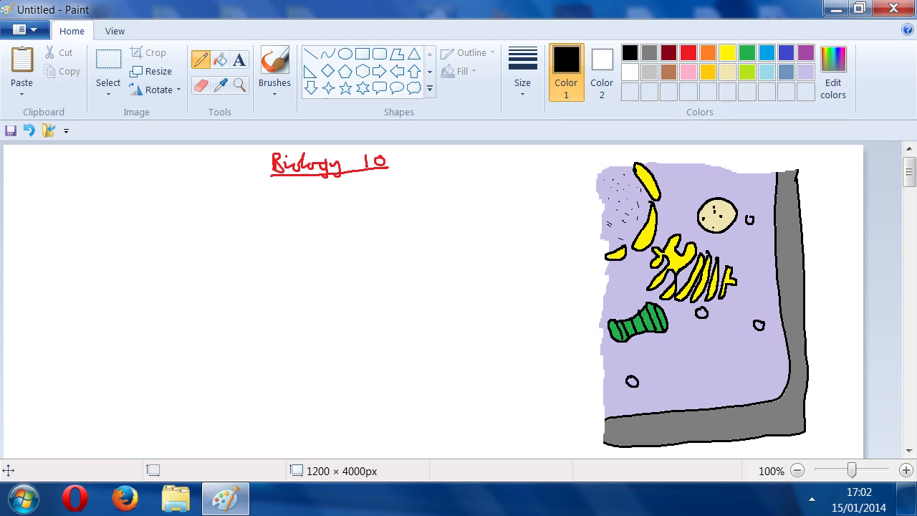
{"action": "mouse_move", "coordinate": [598, 224]}
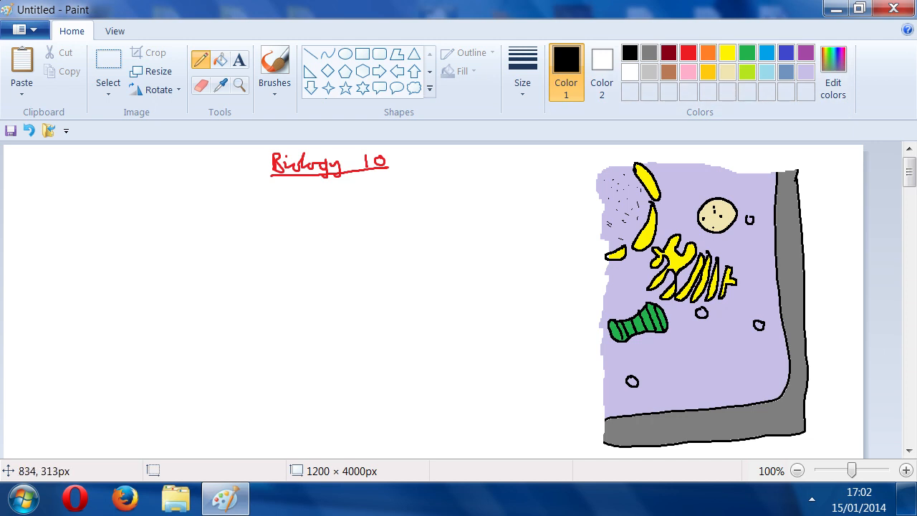
{"action": "mouse_move", "coordinate": [697, 169]}
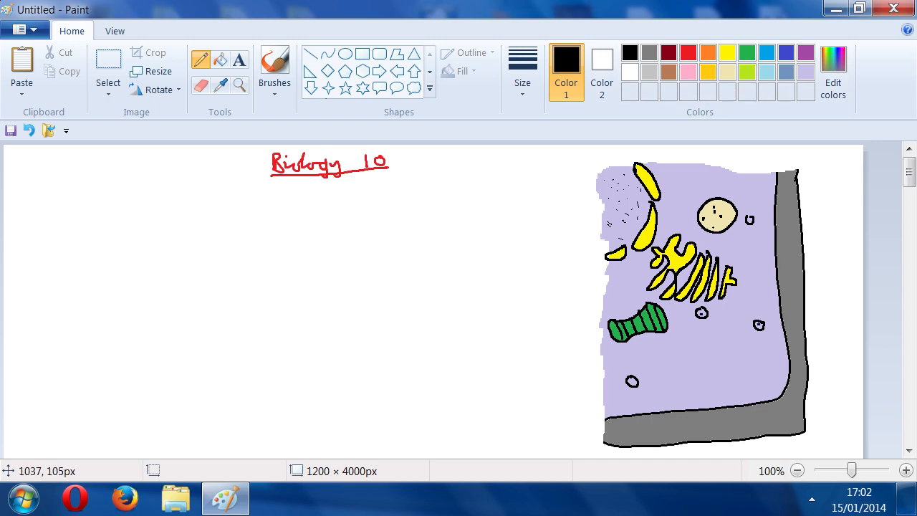
{"action": "mouse_move", "coordinate": [628, 233]}
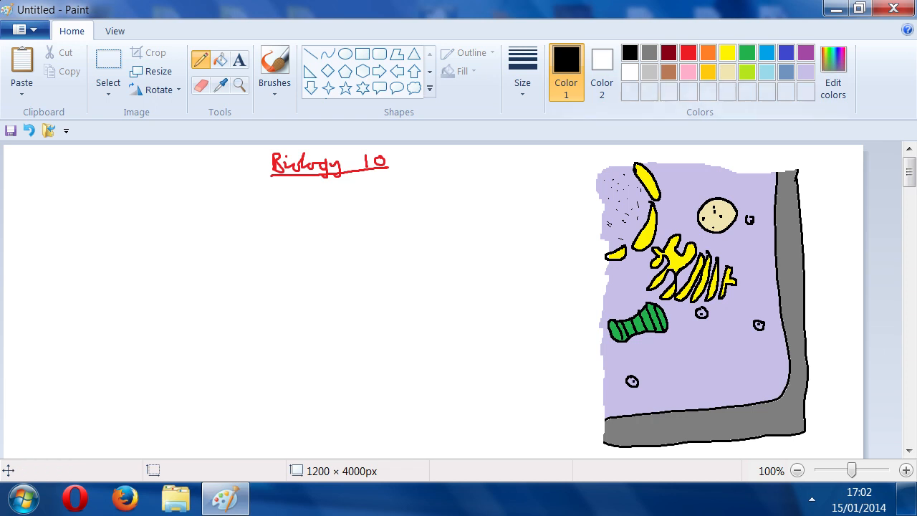
{"action": "left_click", "coordinate": [786, 52]}
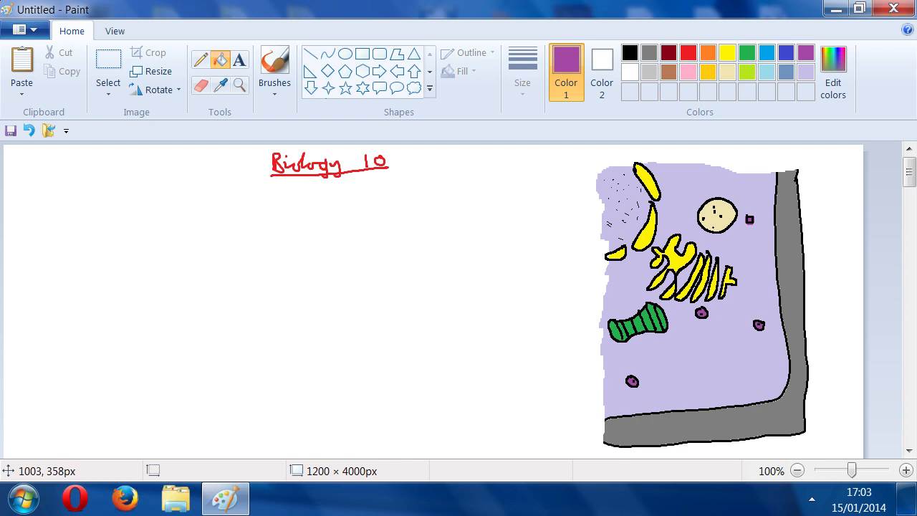
{"action": "mouse_move", "coordinate": [639, 58]}
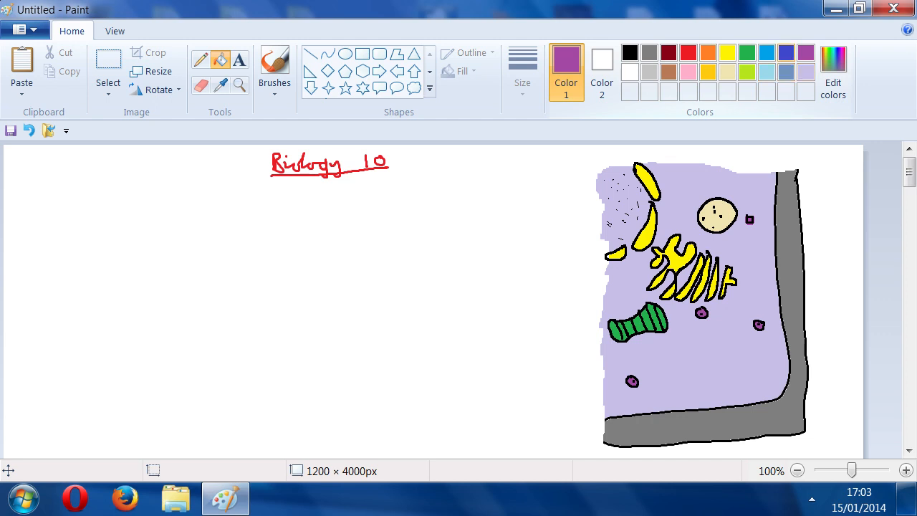
Step: Draw thin wavy dark blue strands across the lower part of the cell
{"action": "left_click", "coordinate": [785, 53]}
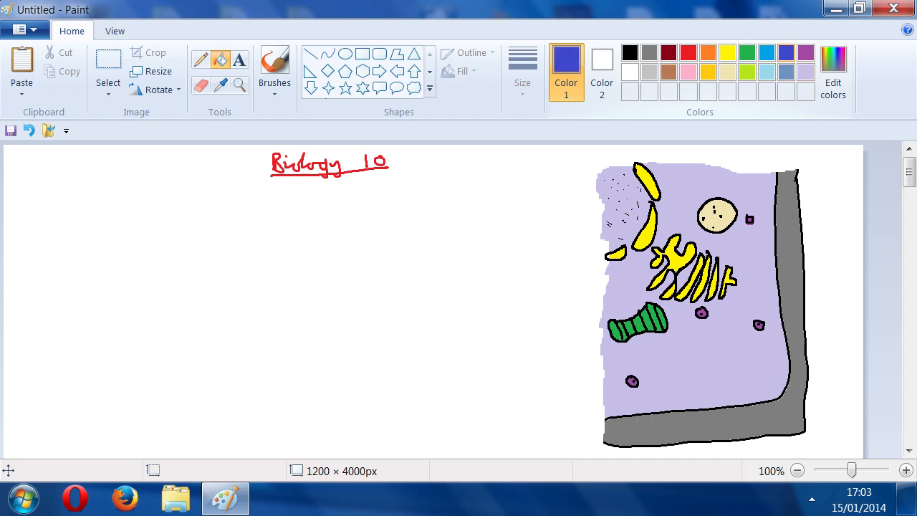
{"action": "mouse_move", "coordinate": [785, 71]}
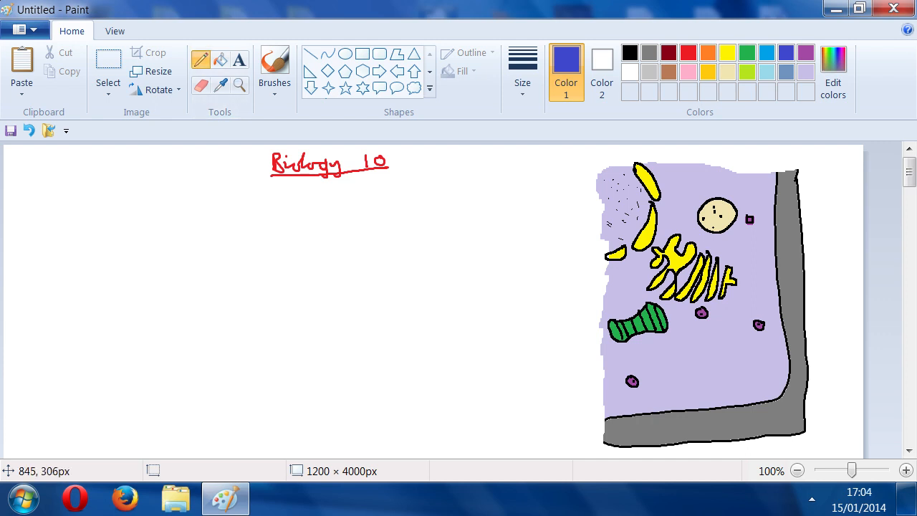
{"action": "mouse_move", "coordinate": [601, 222]}
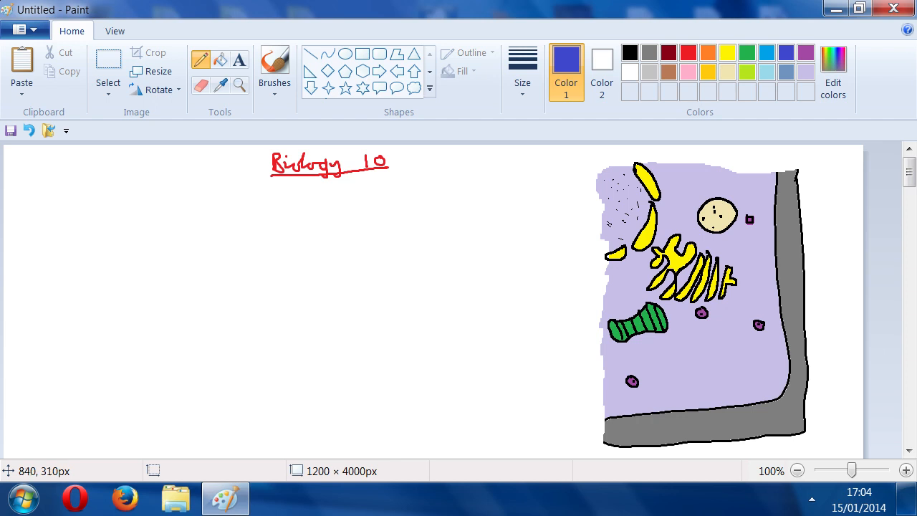
{"action": "mouse_move", "coordinate": [616, 224]}
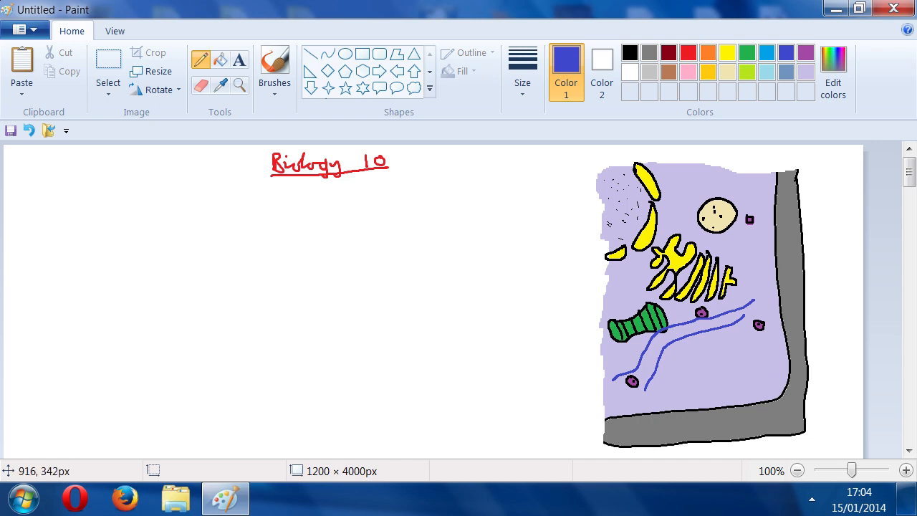
{"action": "left_click_drag", "start_coordinate": [662, 389], "coordinate": [723, 338]}
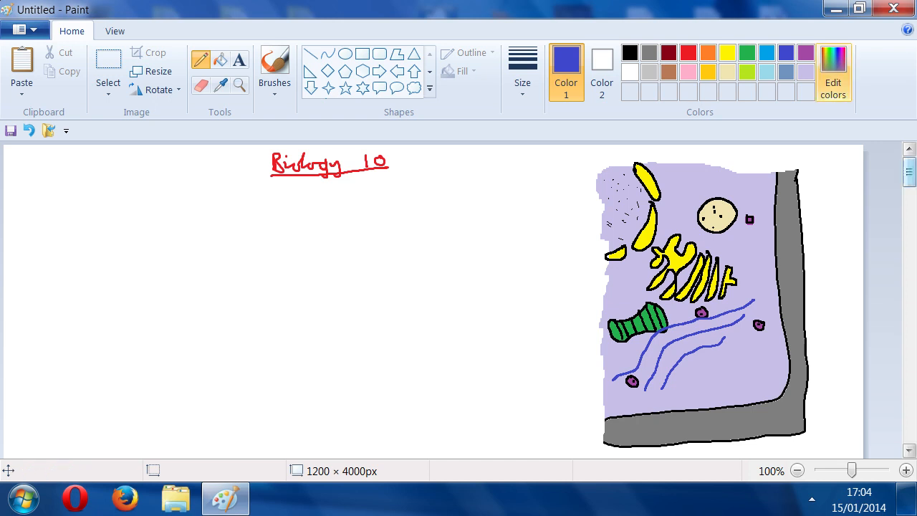
{"action": "mouse_move", "coordinate": [473, 253]}
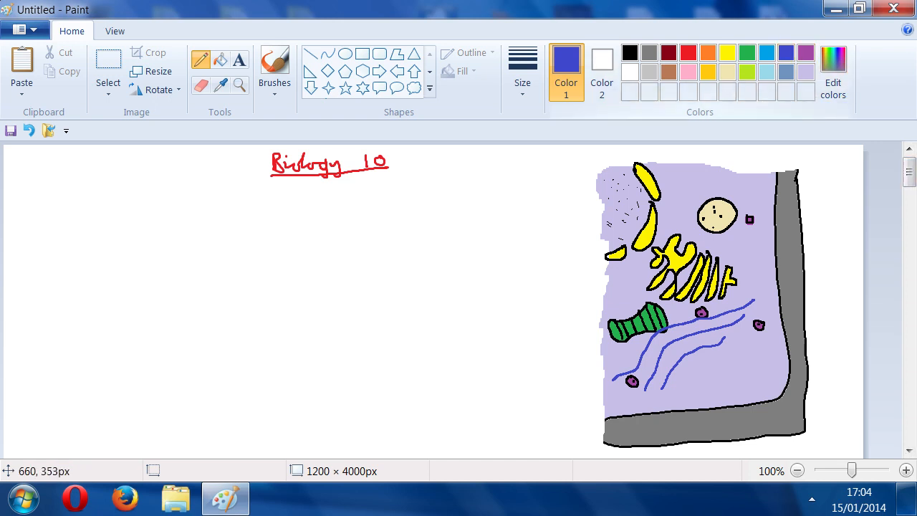
{"action": "mouse_move", "coordinate": [696, 247]}
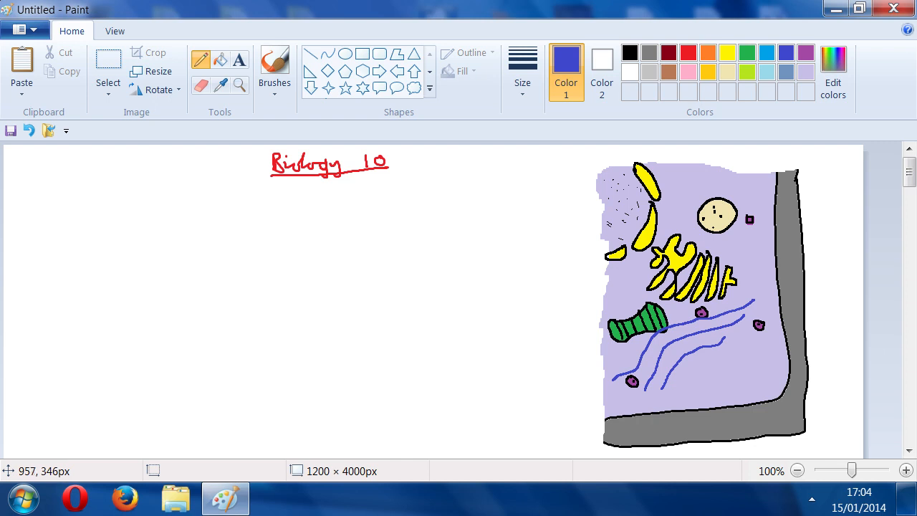
{"action": "mouse_move", "coordinate": [678, 258]}
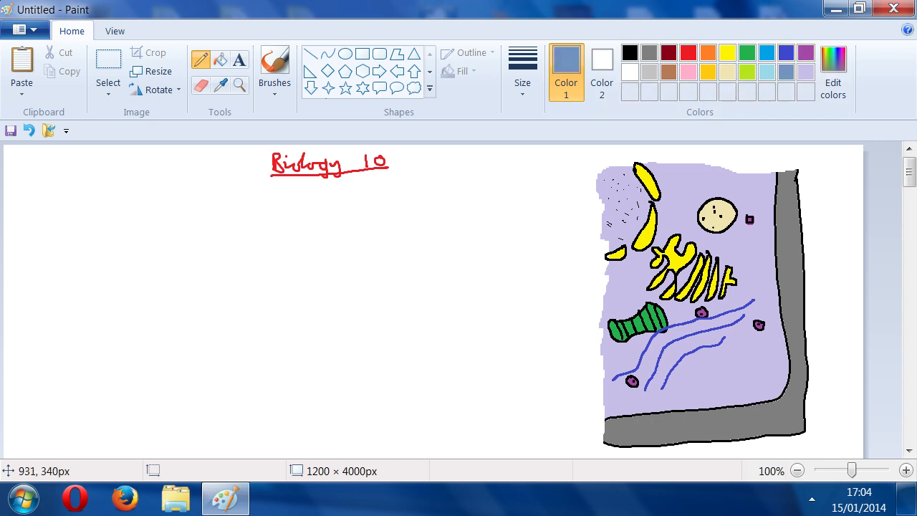
Step: Draw several grey-blue tubes up through the lower cell, then switch to black for labels
{"action": "left_click", "coordinate": [685, 394]}
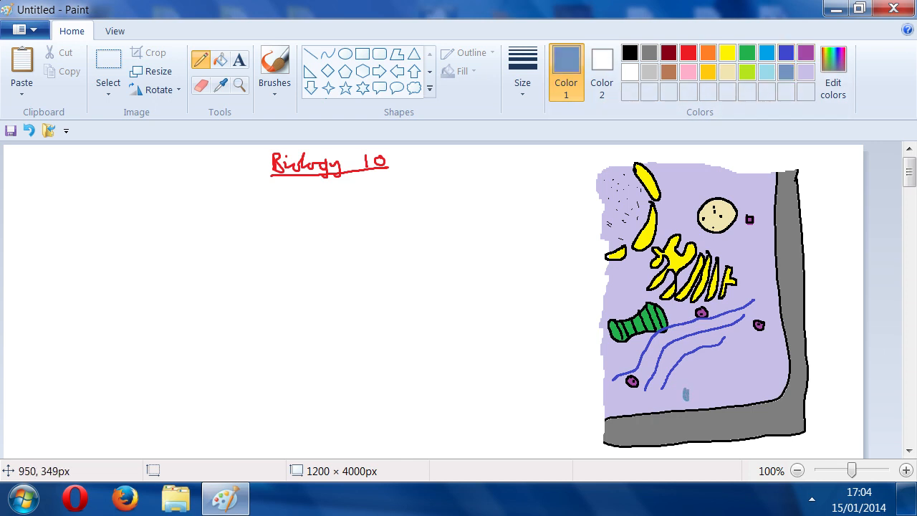
{"action": "left_click_drag", "start_coordinate": [674, 344], "coordinate": [685, 401]}
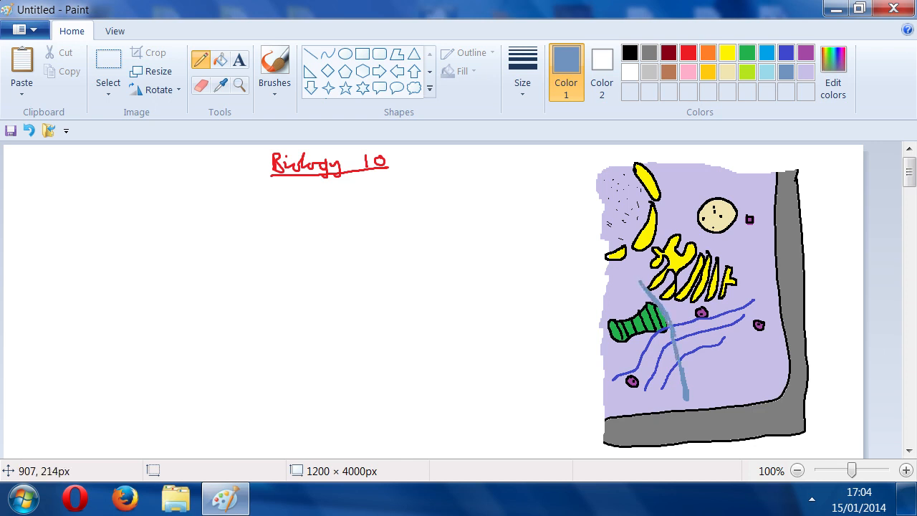
{"action": "left_click_drag", "start_coordinate": [665, 333], "coordinate": [682, 369]}
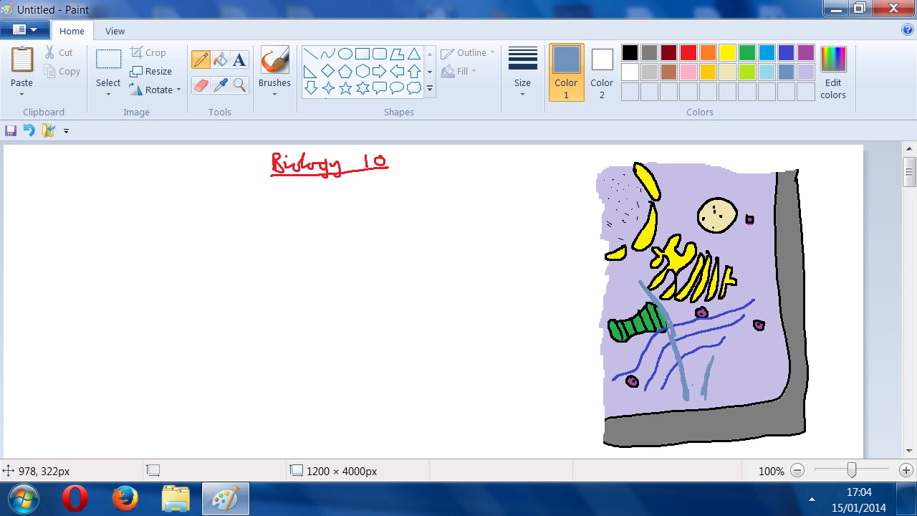
{"action": "left_click_drag", "start_coordinate": [711, 308], "coordinate": [705, 376]}
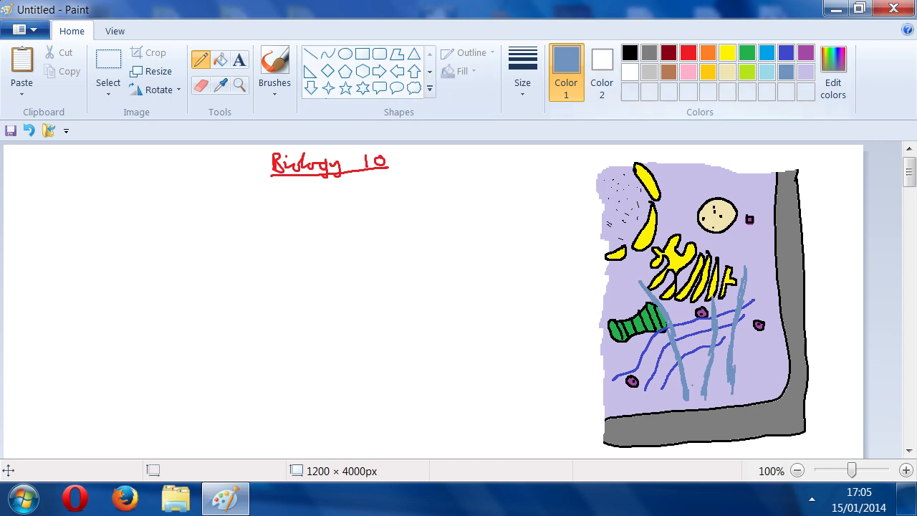
{"action": "left_click", "coordinate": [629, 52]}
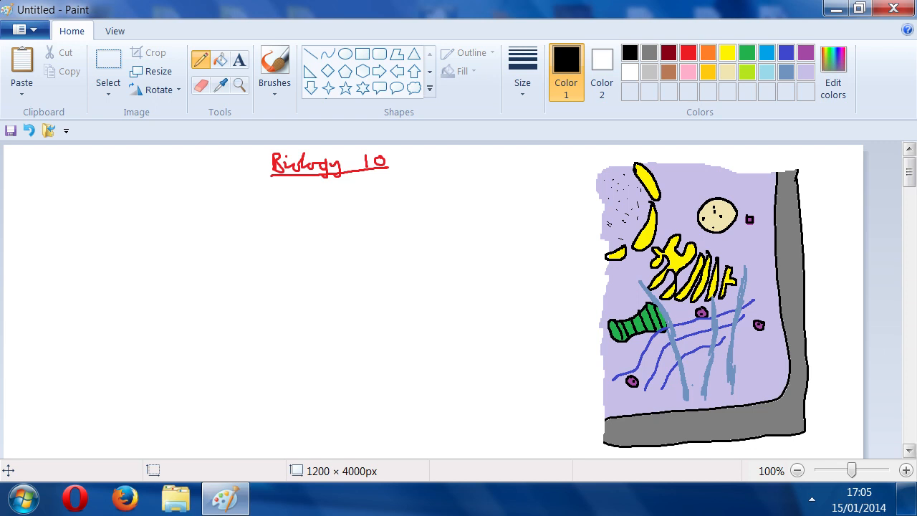
{"action": "mouse_move", "coordinate": [590, 215]}
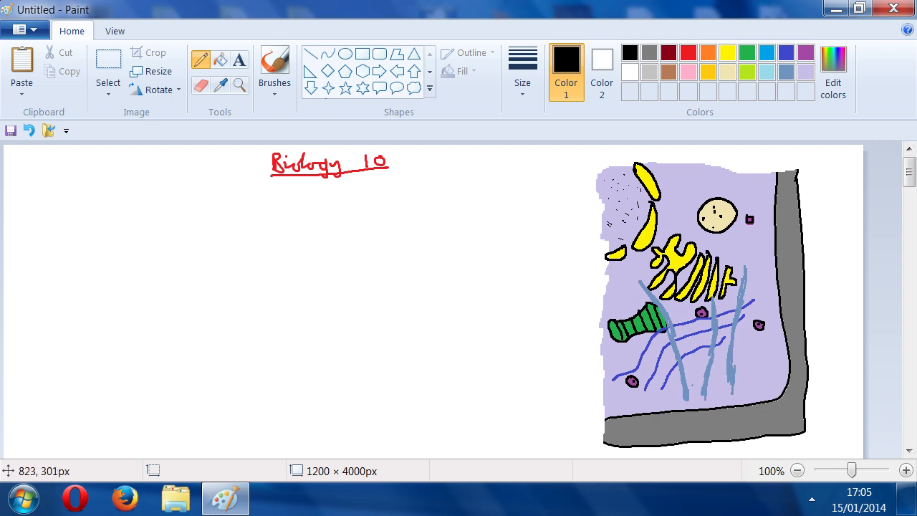
Step: Write the Micro Filaments and Micro tubules labels in black with arrows pointing into the cell
{"action": "left_click_drag", "start_coordinate": [588, 360], "coordinate": [630, 367]}
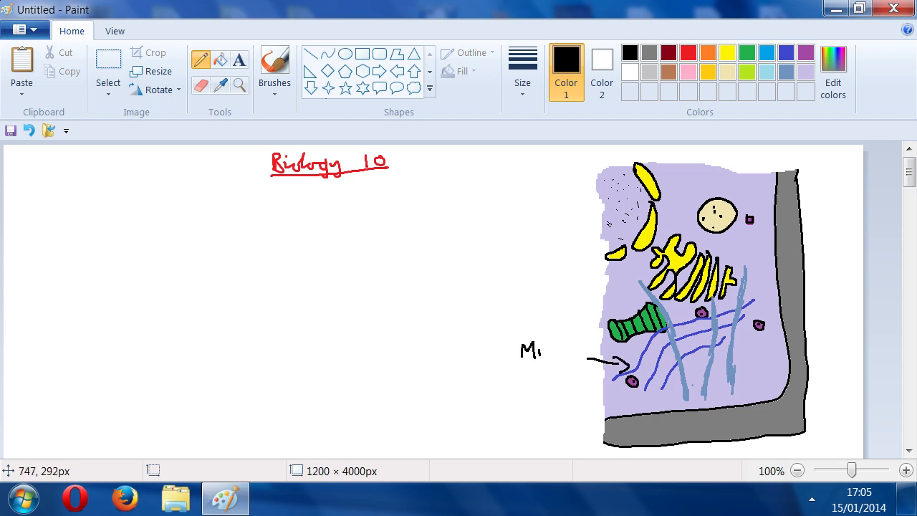
{"action": "type", "text": "cro"}
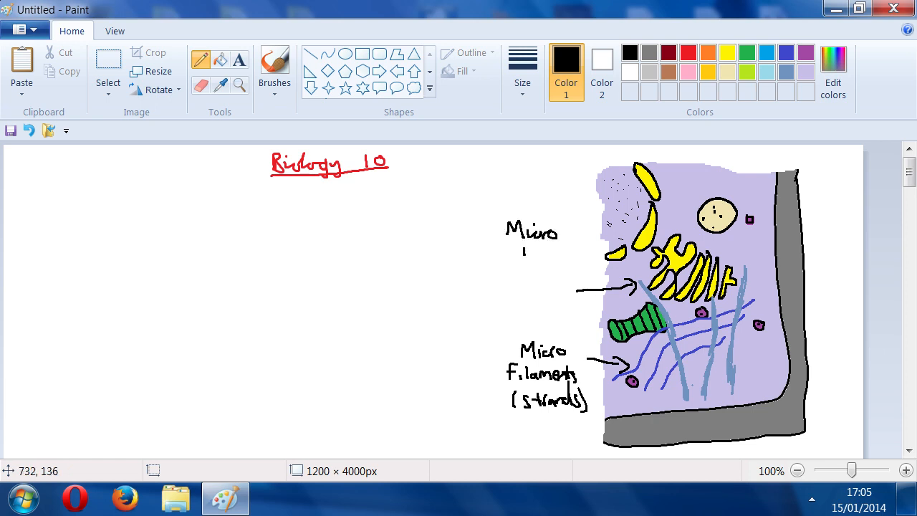
{"action": "left_click_drag", "start_coordinate": [514, 246], "coordinate": [581, 258]}
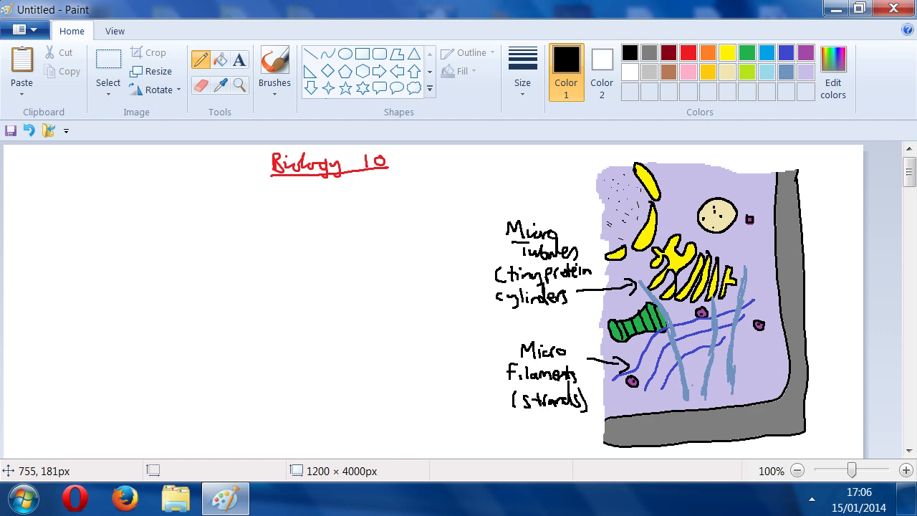
Step: Draw a vertical black divider line to the left of the diagram
{"action": "left_click_drag", "start_coordinate": [482, 155], "coordinate": [480, 189]}
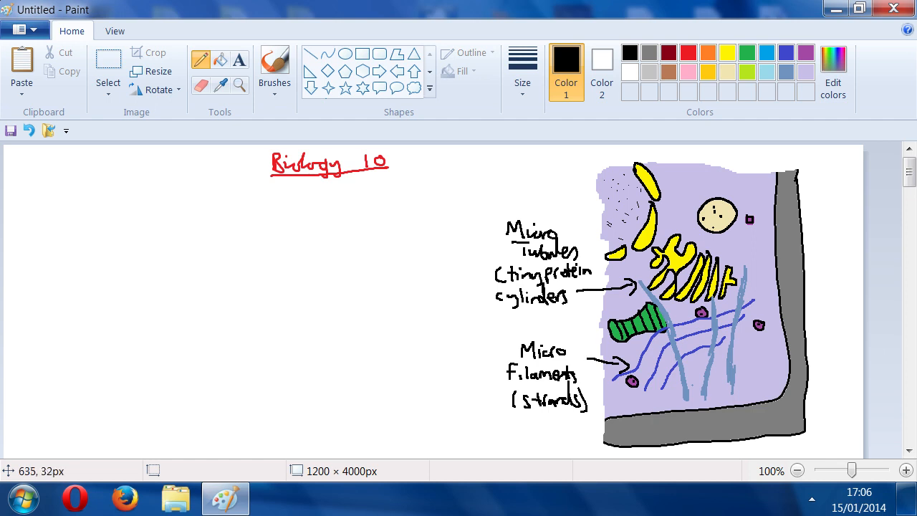
{"action": "left_click_drag", "start_coordinate": [464, 155], "coordinate": [493, 453]}
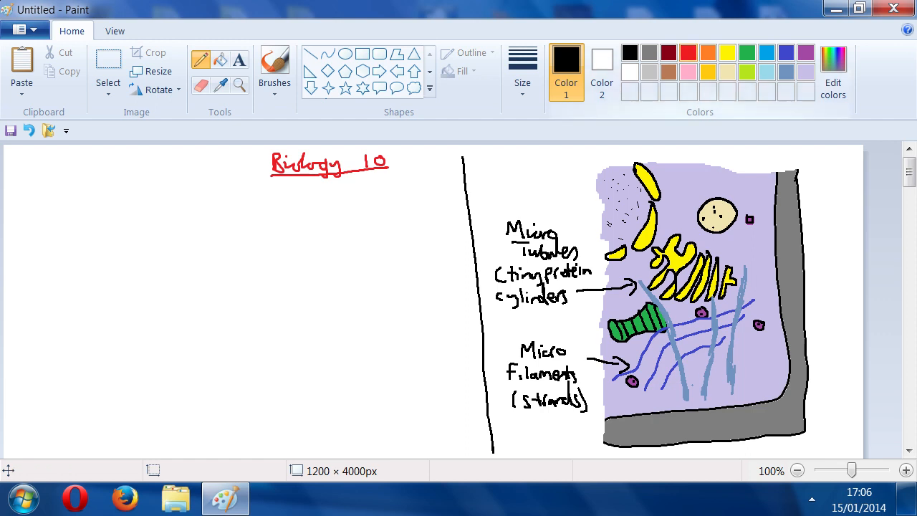
Step: Switch the colour to red and begin a note at the top left of the canvas
{"action": "left_click", "coordinate": [688, 52]}
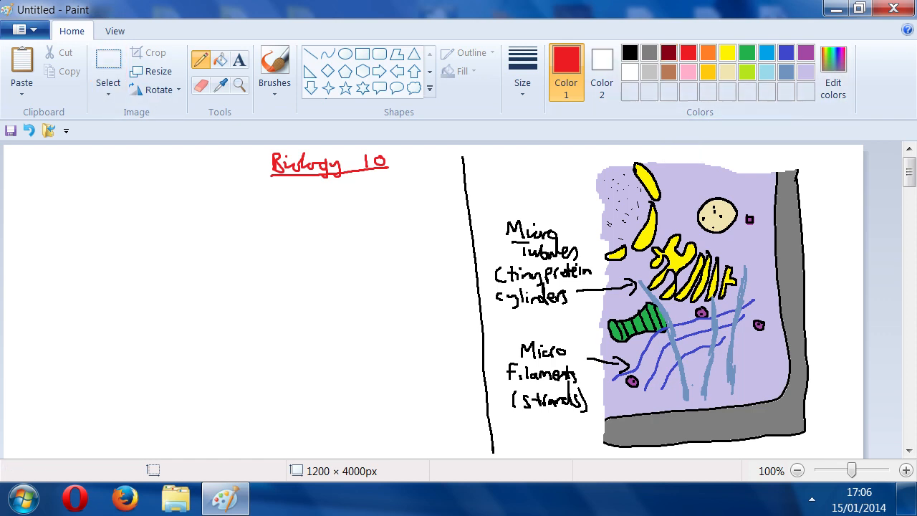
{"action": "left_click", "coordinate": [26, 166]}
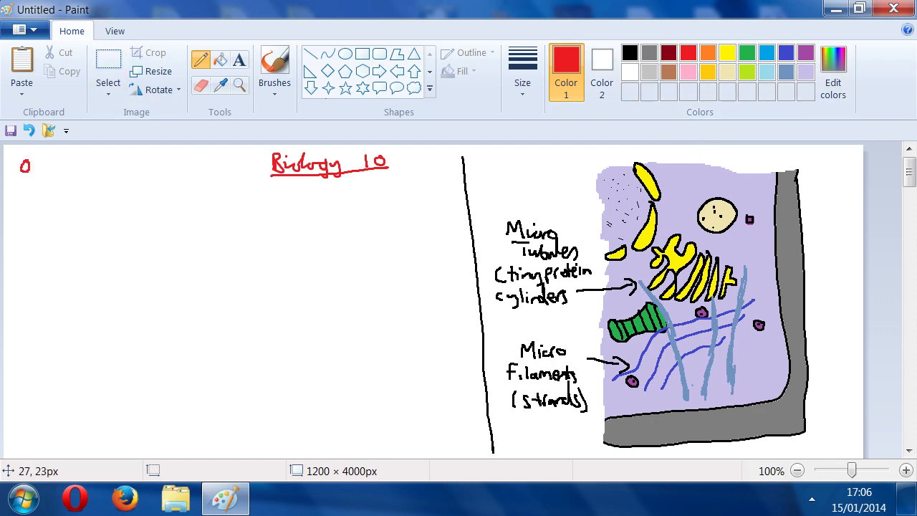
Step: Handwrite in red that organelles are surrounded by cytoplasm, which has a network of protein threads
{"action": "type", "text": "Organelles surroundedby"}
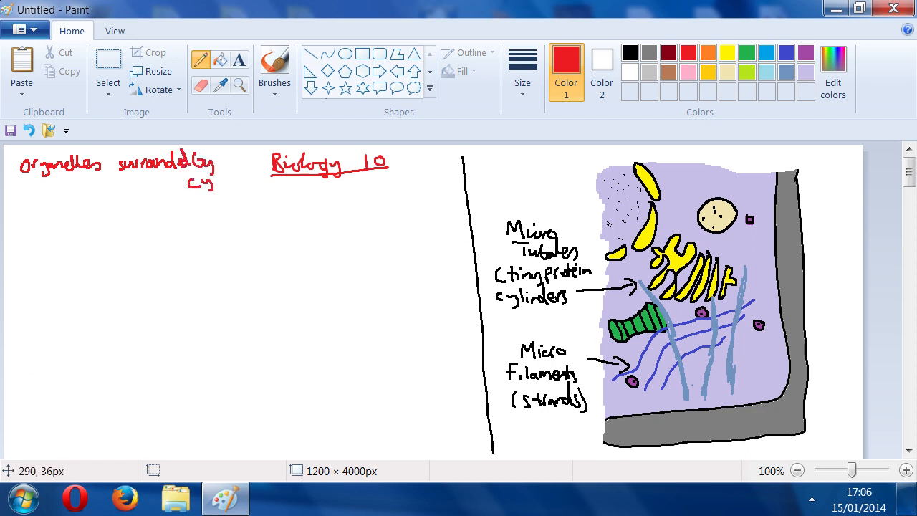
{"action": "left_click_drag", "start_coordinate": [215, 181], "coordinate": [258, 181]}
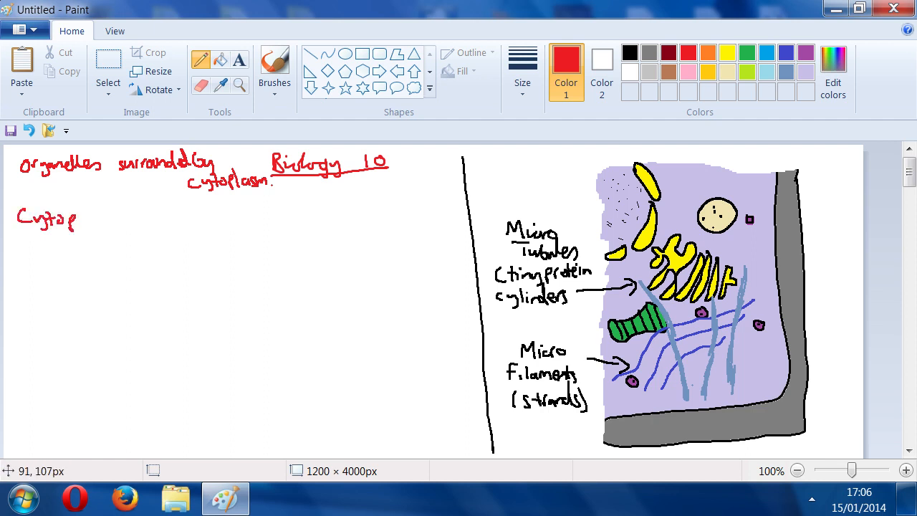
{"action": "left_click_drag", "start_coordinate": [74, 217], "coordinate": [126, 218]}
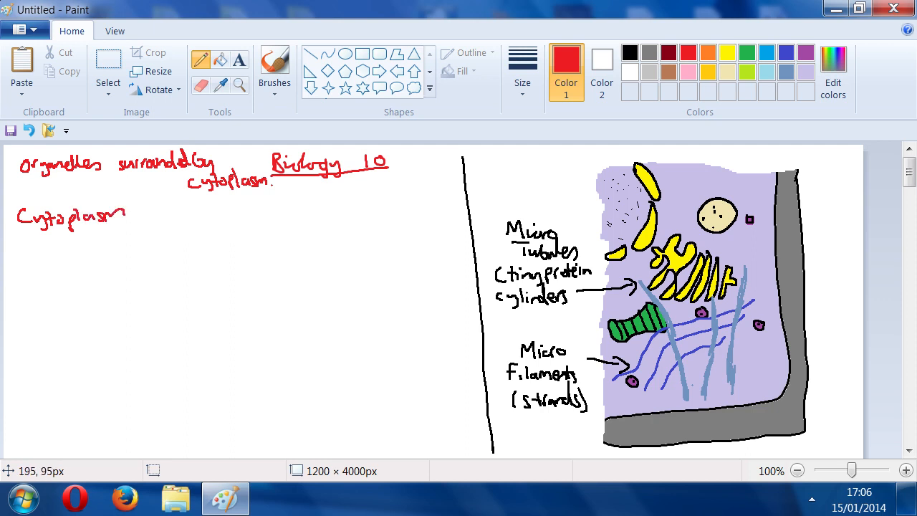
{"action": "left_click_drag", "start_coordinate": [136, 215], "coordinate": [230, 222]}
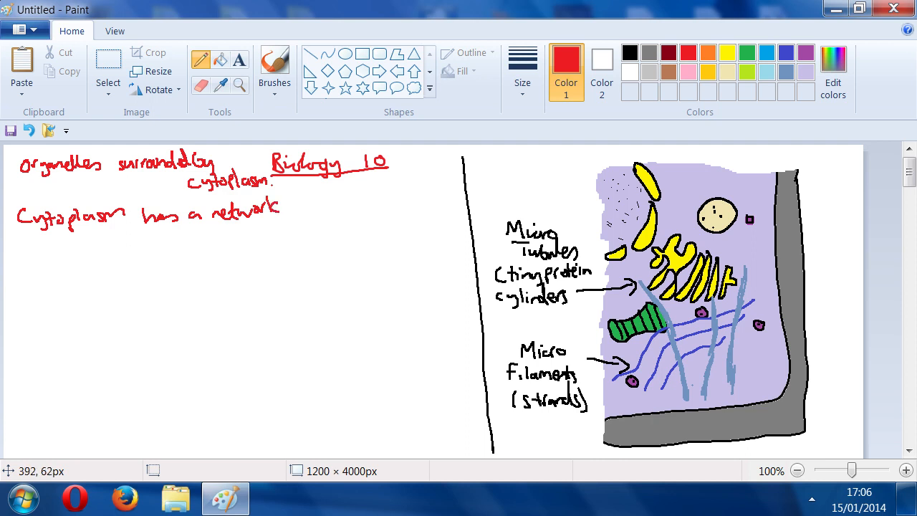
{"action": "left_click_drag", "start_coordinate": [301, 208], "coordinate": [337, 212]}
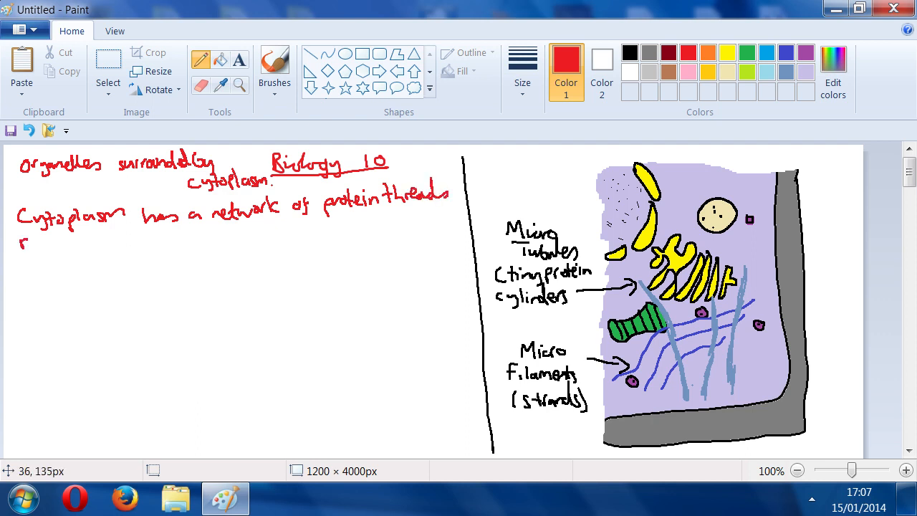
Step: Continue the red note: the threads run through it, and begin the sentence about these threads
{"action": "left_click_drag", "start_coordinate": [22, 242], "coordinate": [85, 242]}
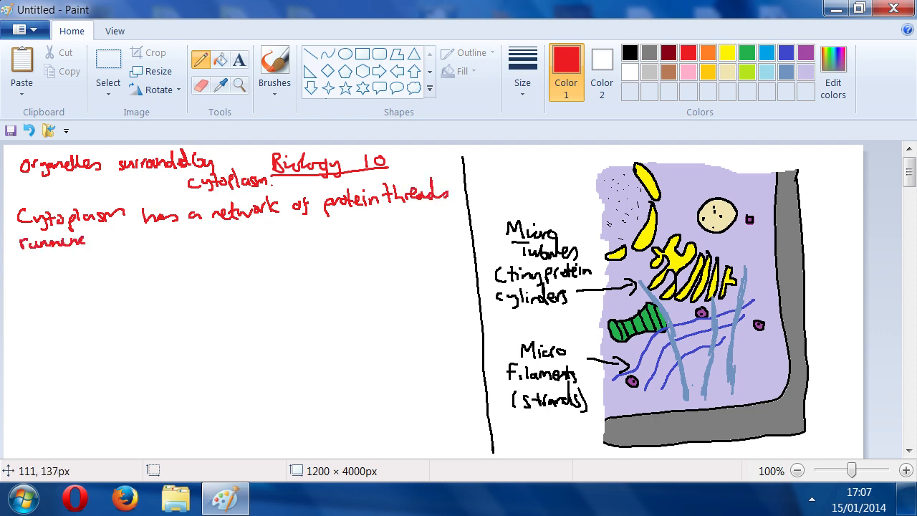
{"action": "left_click_drag", "start_coordinate": [103, 241], "coordinate": [132, 236]}
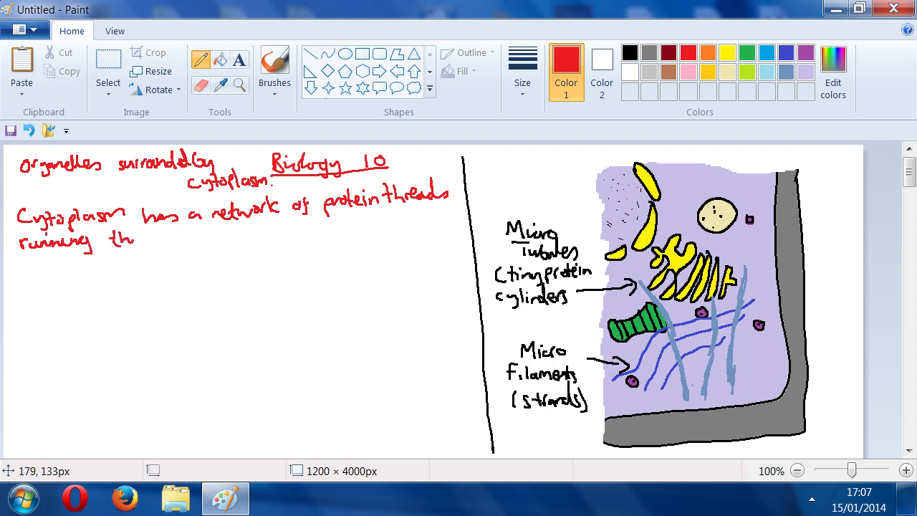
{"action": "left_click_drag", "start_coordinate": [112, 241], "coordinate": [201, 243]}
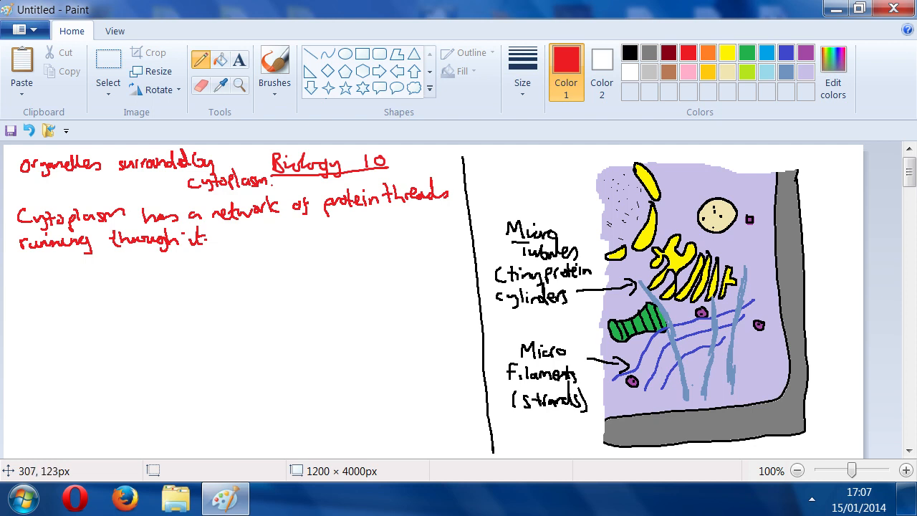
{"action": "left_click_drag", "start_coordinate": [215, 243], "coordinate": [287, 244]}
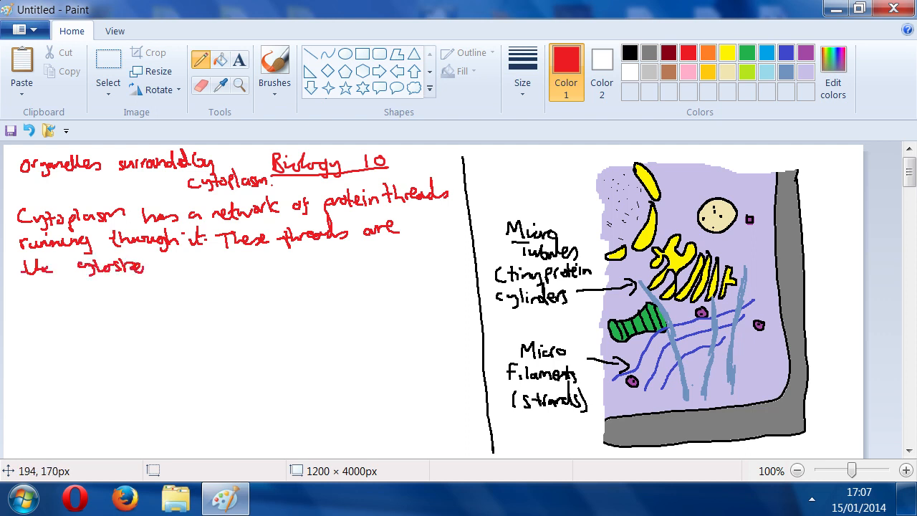
Step: Finish the note with 'cytoskeleton' and handwrite 'Protein production' in red
{"action": "left_click_drag", "start_coordinate": [144, 266], "coordinate": [193, 266]}
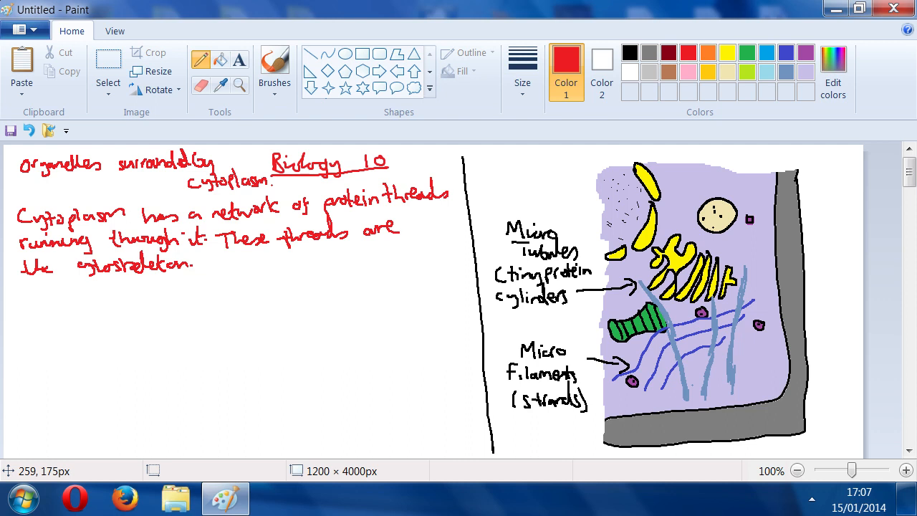
{"action": "mouse_move", "coordinate": [298, 112]}
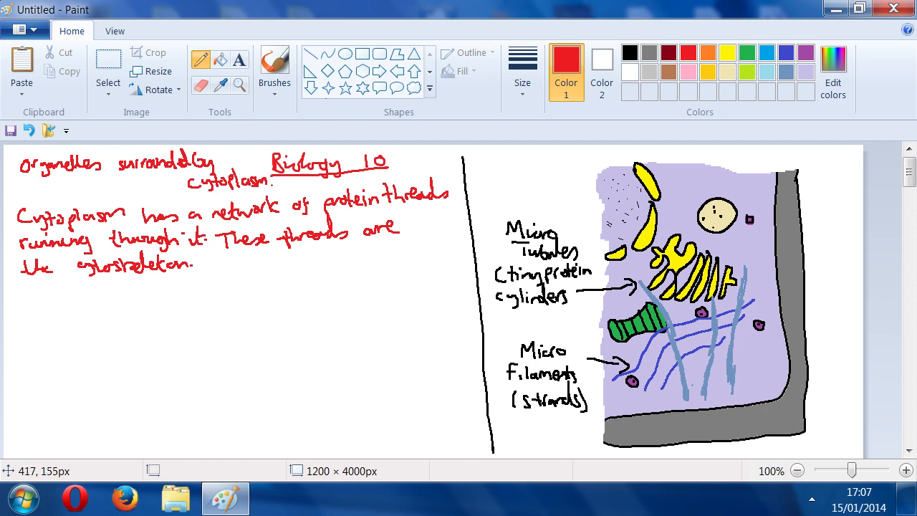
{"action": "mouse_move", "coordinate": [213, 120]}
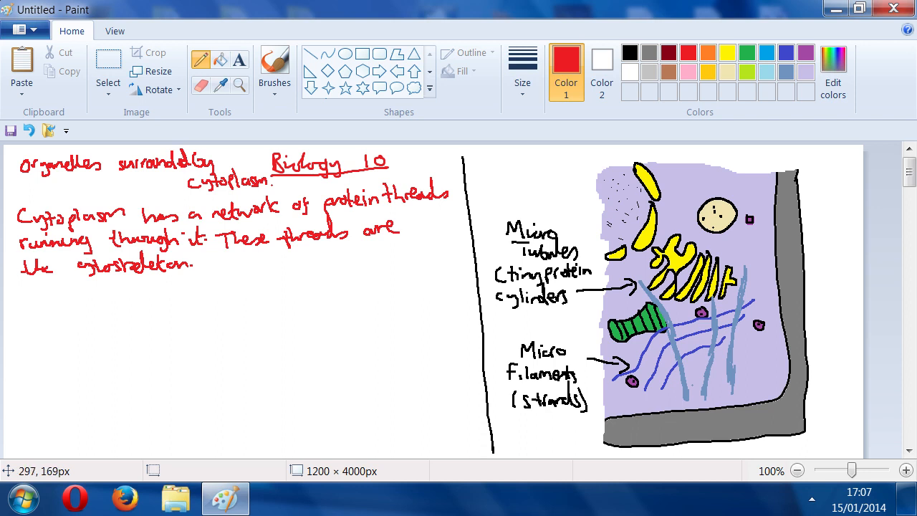
{"action": "left_click_drag", "start_coordinate": [221, 260], "coordinate": [212, 278]}
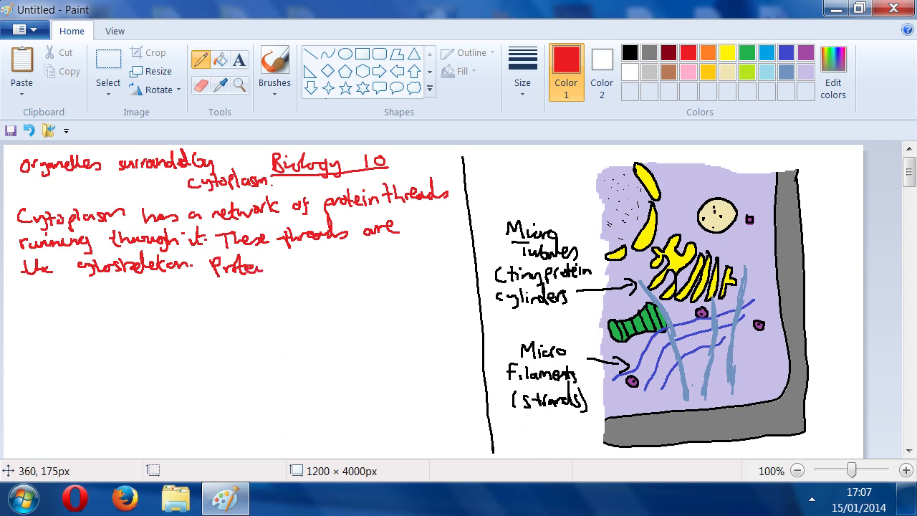
{"action": "left_click_drag", "start_coordinate": [286, 270], "coordinate": [318, 269]}
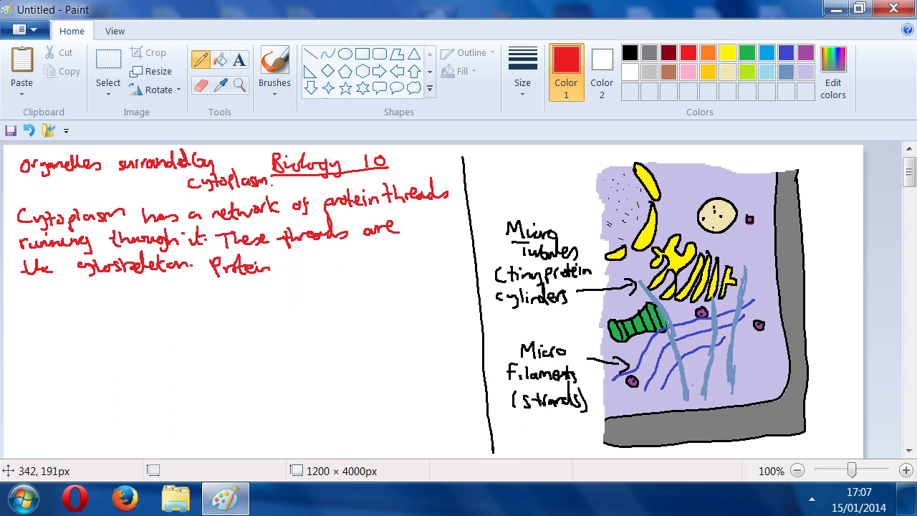
{"action": "left_click_drag", "start_coordinate": [290, 260], "coordinate": [301, 280]}
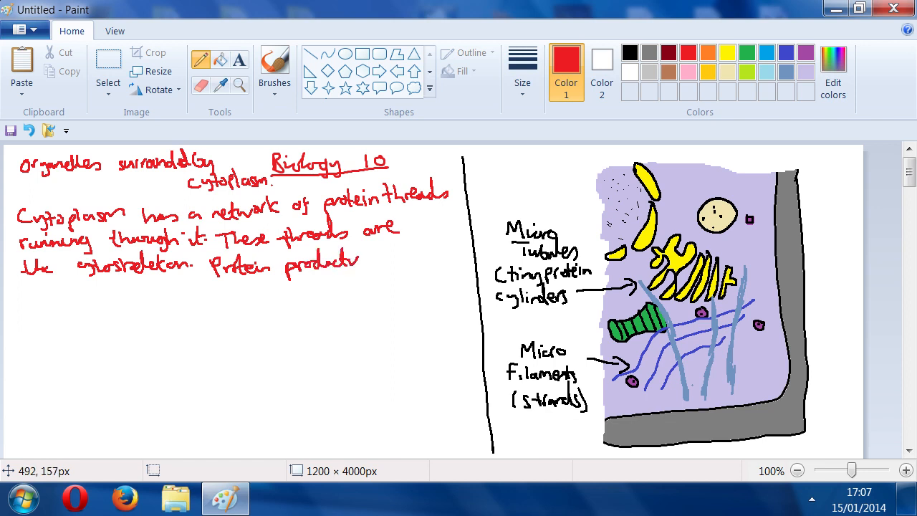
Step: Complete the sentence 'in prokaryotic cells is different.' with a full stop
{"action": "left_click_drag", "start_coordinate": [352, 255], "coordinate": [373, 265]}
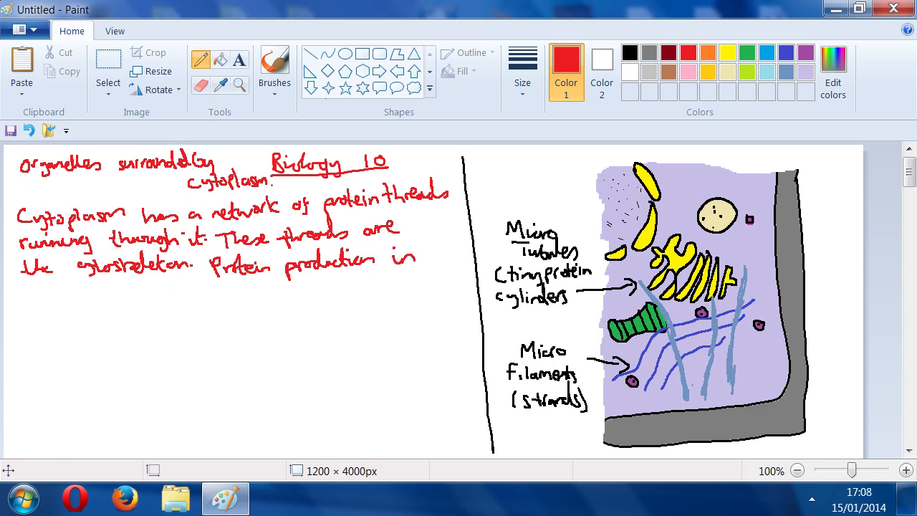
{"action": "left_click_drag", "start_coordinate": [21, 297], "coordinate": [57, 286]}
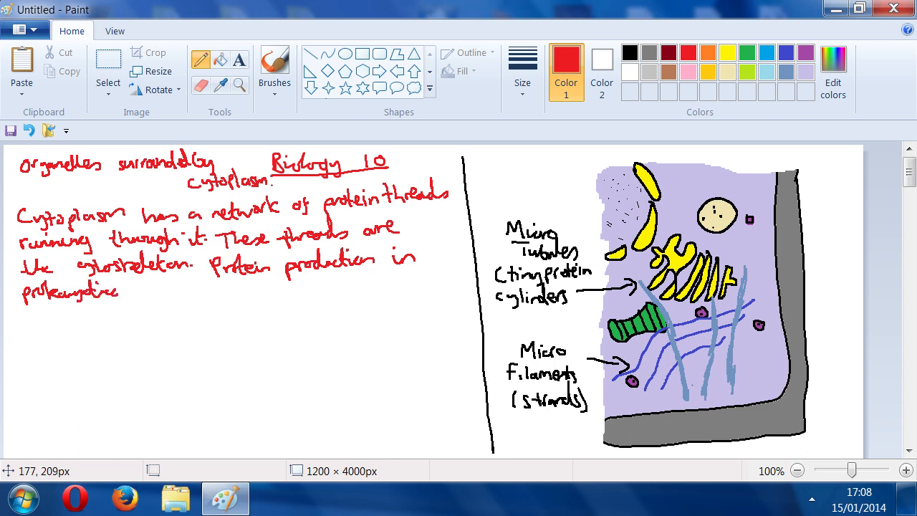
{"action": "left_click_drag", "start_coordinate": [134, 289], "coordinate": [183, 290]}
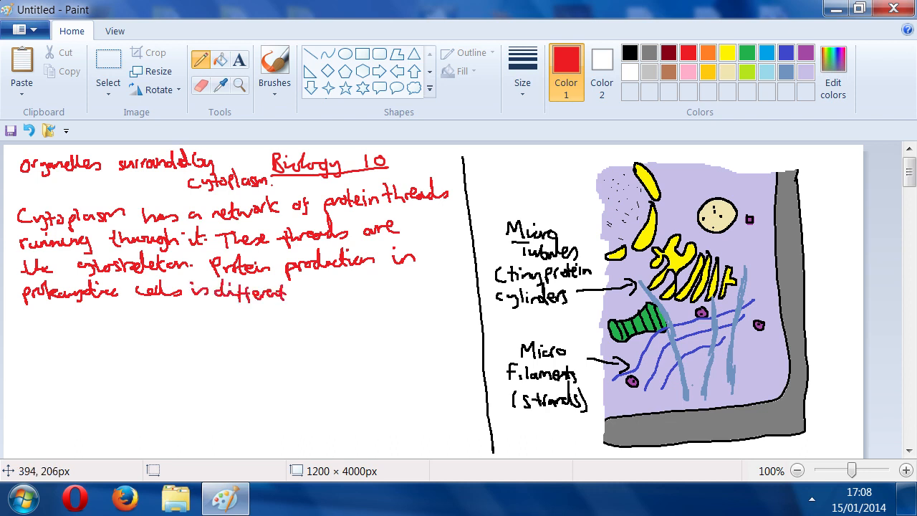
{"action": "left_click", "coordinate": [294, 293]}
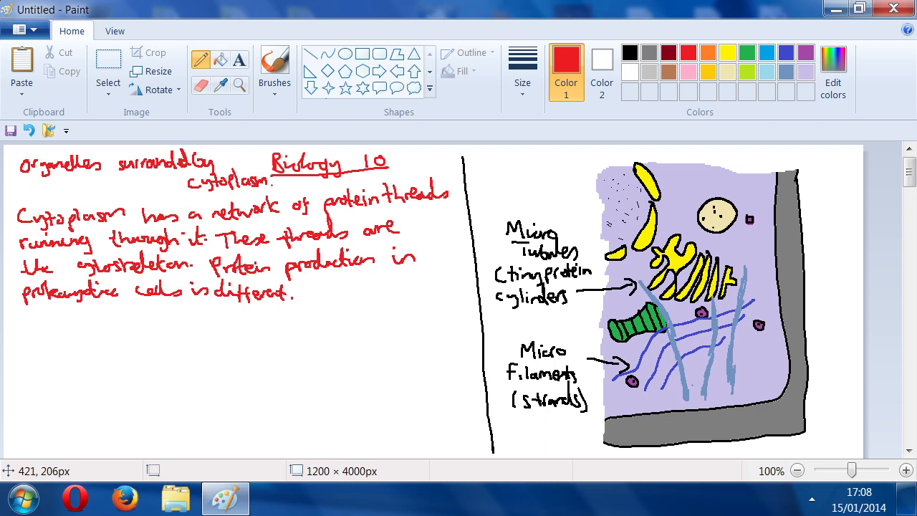
{"action": "mouse_move", "coordinate": [272, 142]}
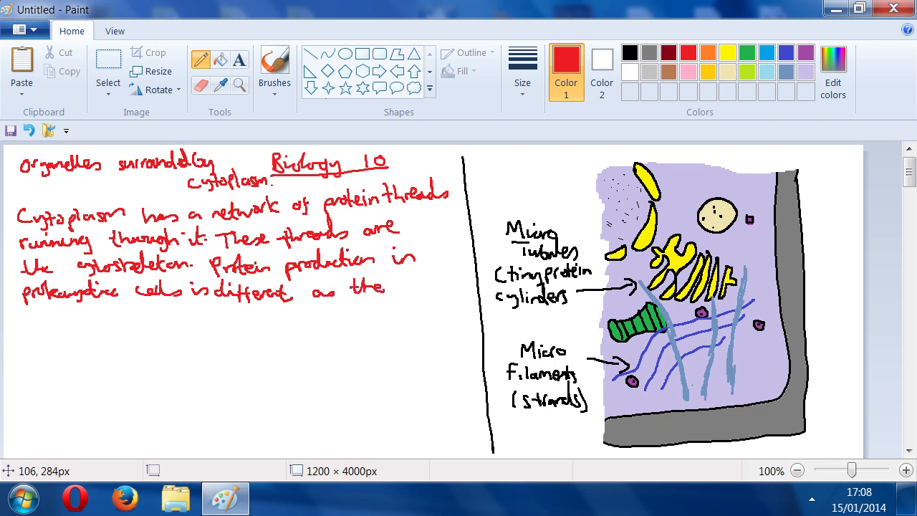
Step: Handwrite in red 'proteins of cytoskeleton contains different proteins' on a new line
{"action": "left_click_drag", "start_coordinate": [22, 318], "coordinate": [35, 322]}
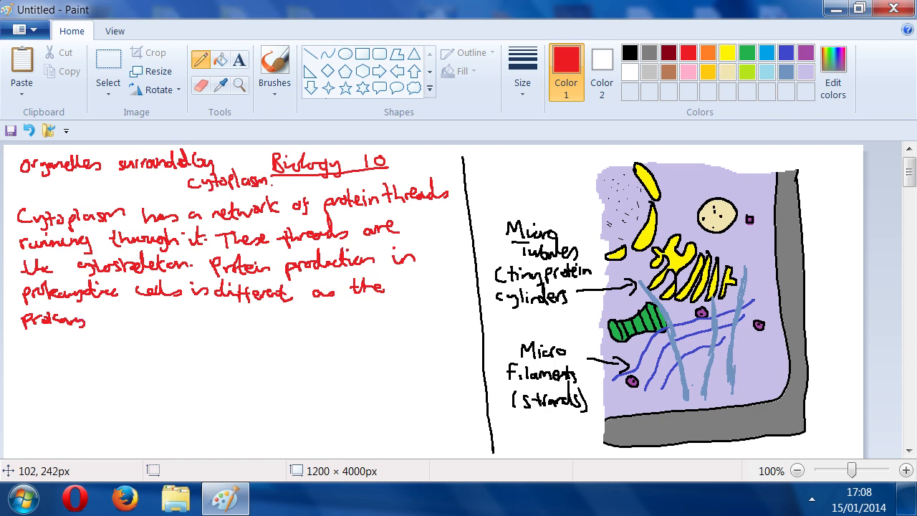
{"action": "left_click_drag", "start_coordinate": [88, 318], "coordinate": [121, 315]}
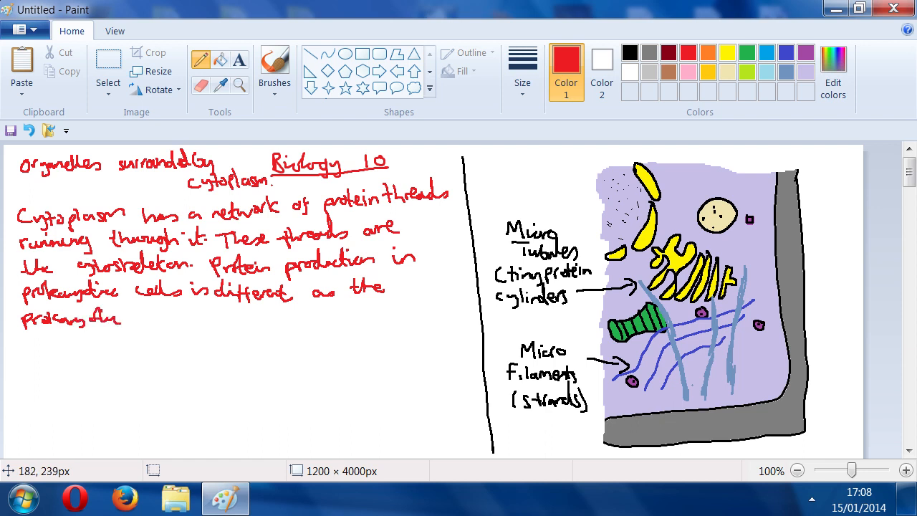
{"action": "left_click_drag", "start_coordinate": [132, 318], "coordinate": [189, 318]}
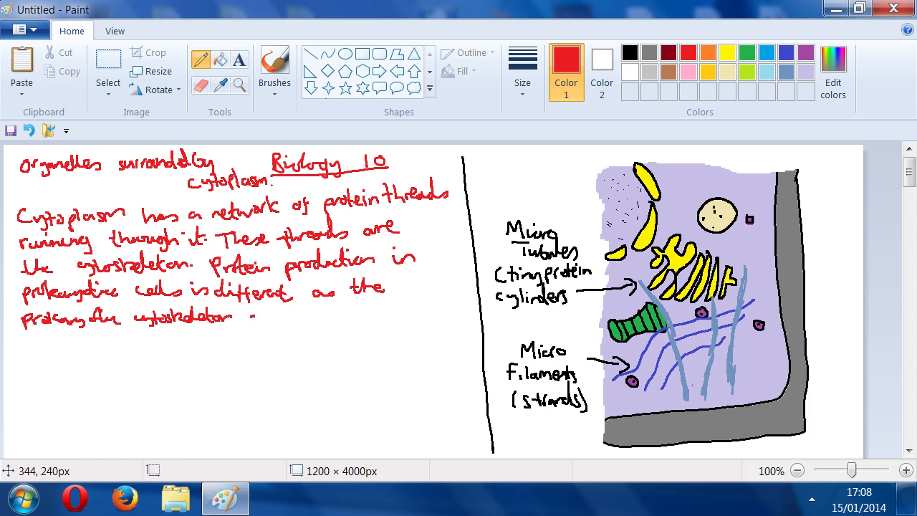
{"action": "left_click_drag", "start_coordinate": [250, 318], "coordinate": [324, 318]}
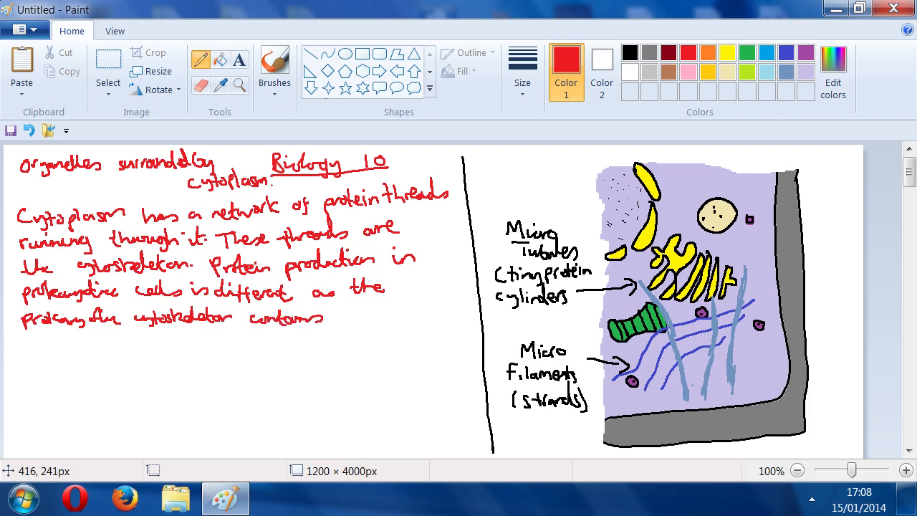
{"action": "left_click_drag", "start_coordinate": [333, 318], "coordinate": [365, 318]}
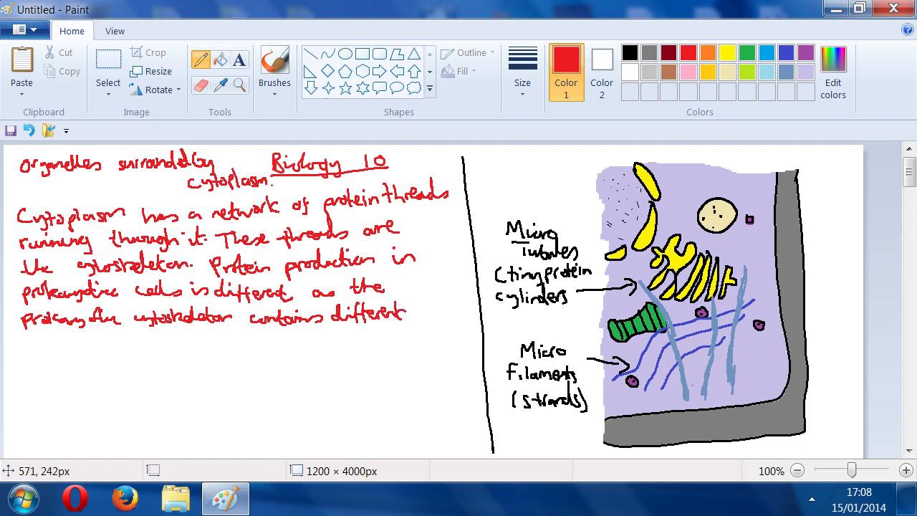
{"action": "left_click_drag", "start_coordinate": [415, 315], "coordinate": [459, 316]}
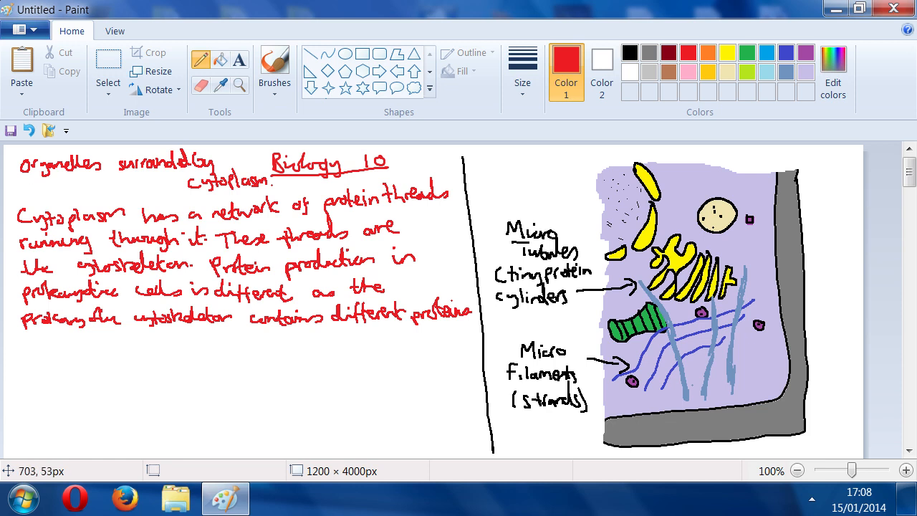
{"action": "mouse_move", "coordinate": [514, 21]}
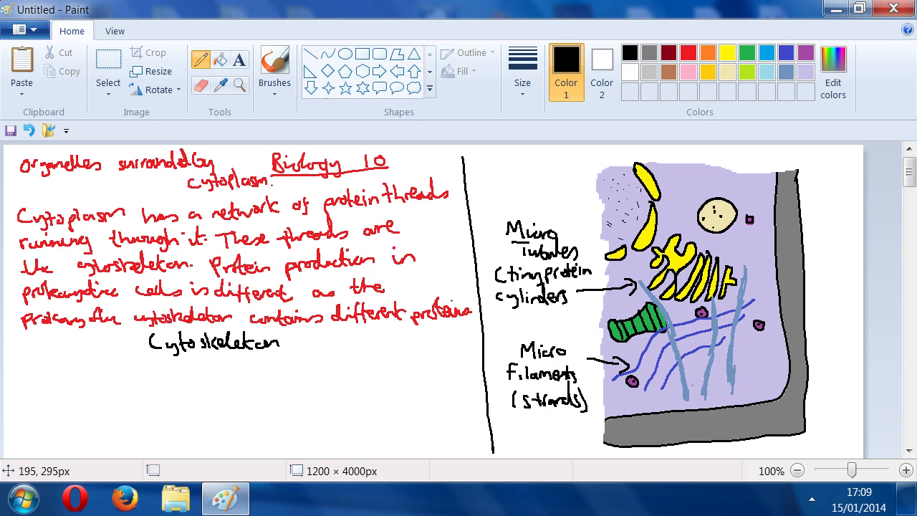
Step: Underline the black Cytoskeleton heading and write point 1: Microtubules and Microfilaments keep organelles in position
{"action": "left_click_drag", "start_coordinate": [143, 356], "coordinate": [275, 349]}
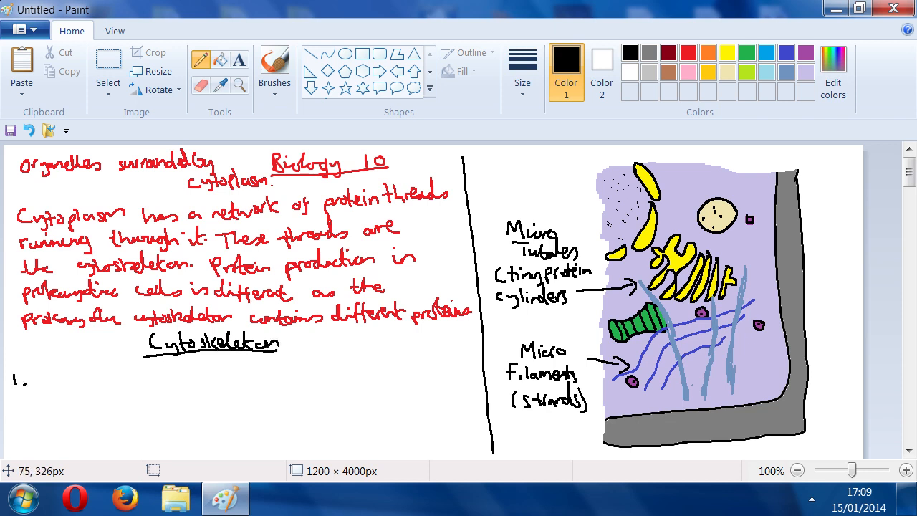
{"action": "mouse_move", "coordinate": [74, 226]}
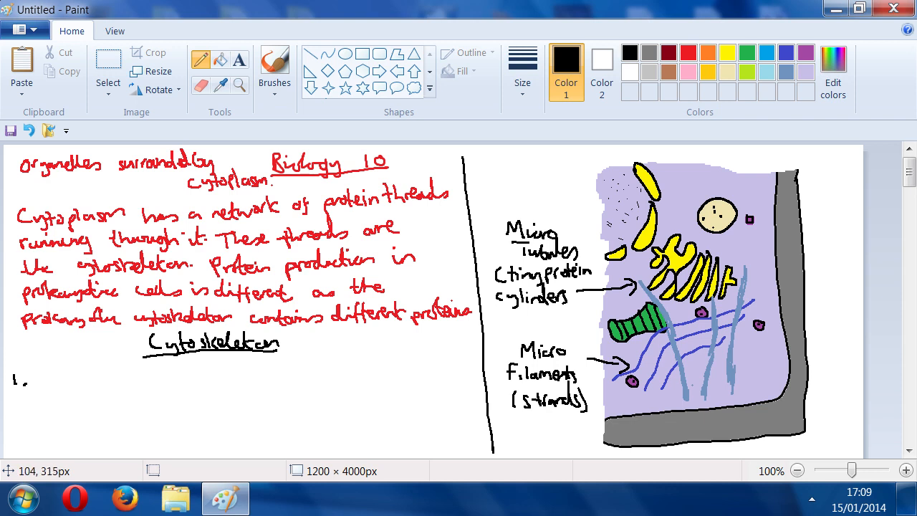
{"action": "type", "text": "Microtubu"}
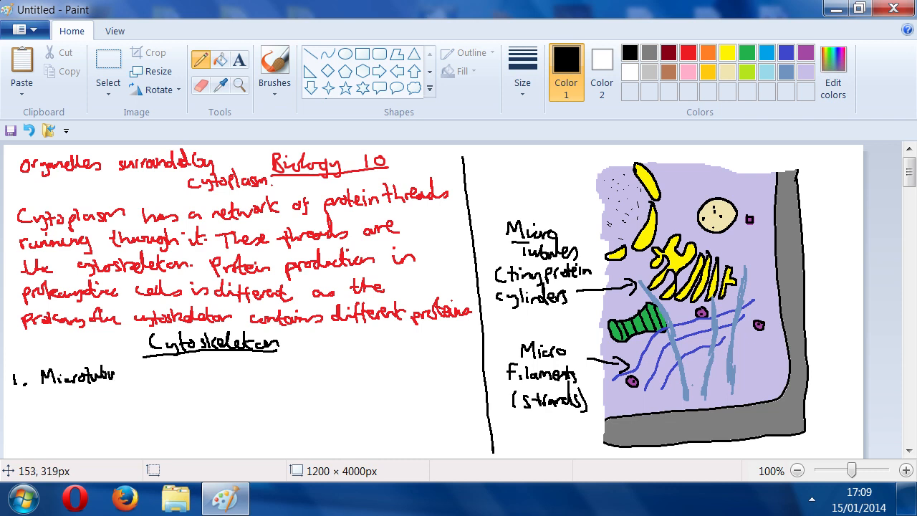
{"action": "left_click_drag", "start_coordinate": [114, 373], "coordinate": [201, 370]}
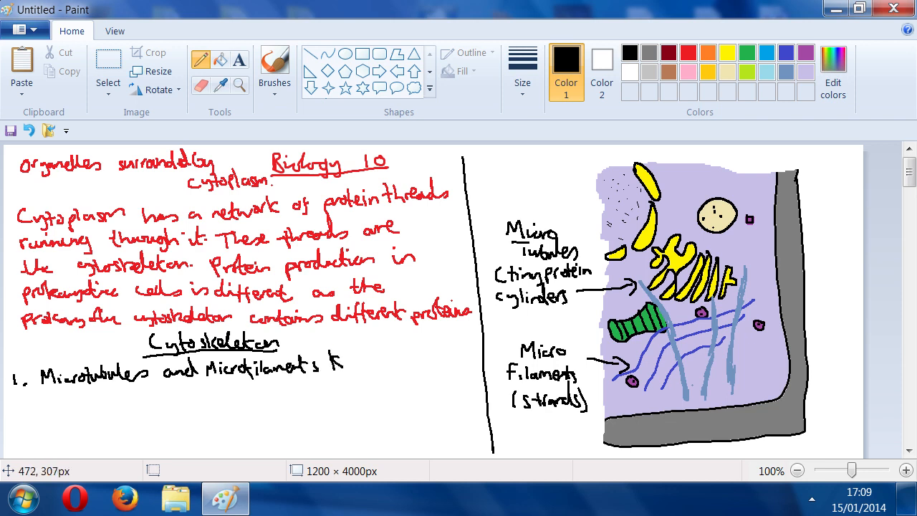
{"action": "left_click_drag", "start_coordinate": [333, 361], "coordinate": [412, 366]}
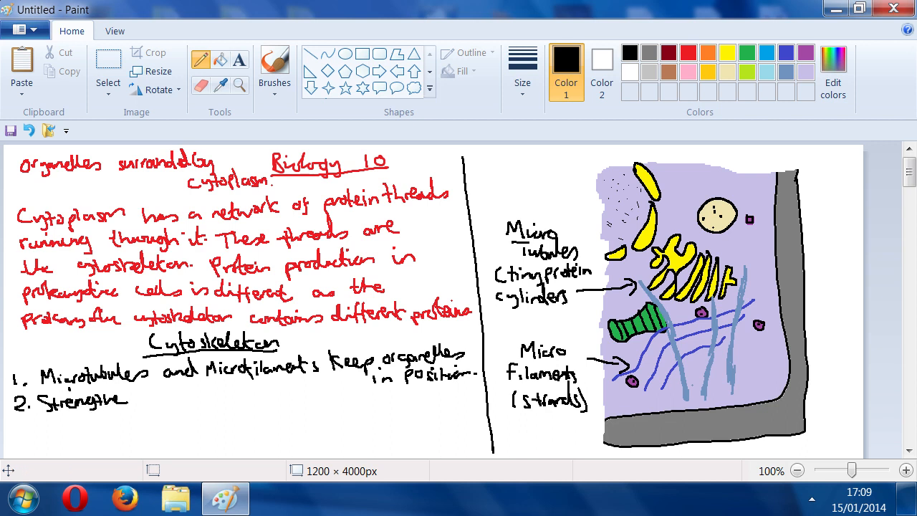
Step: Start point 2, 'Strengthen the cell', in black
{"action": "left_click_drag", "start_coordinate": [129, 387], "coordinate": [161, 401]}
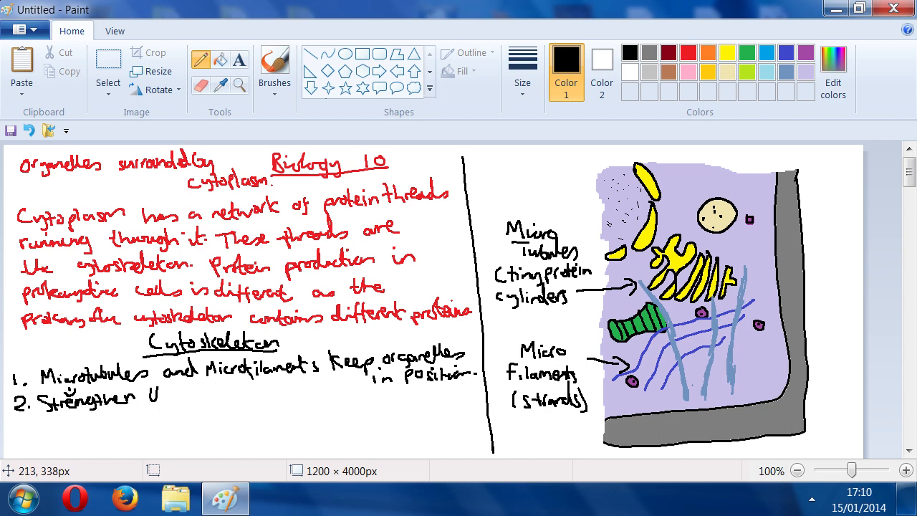
{"action": "type", "text": "the cell and keep it in position"}
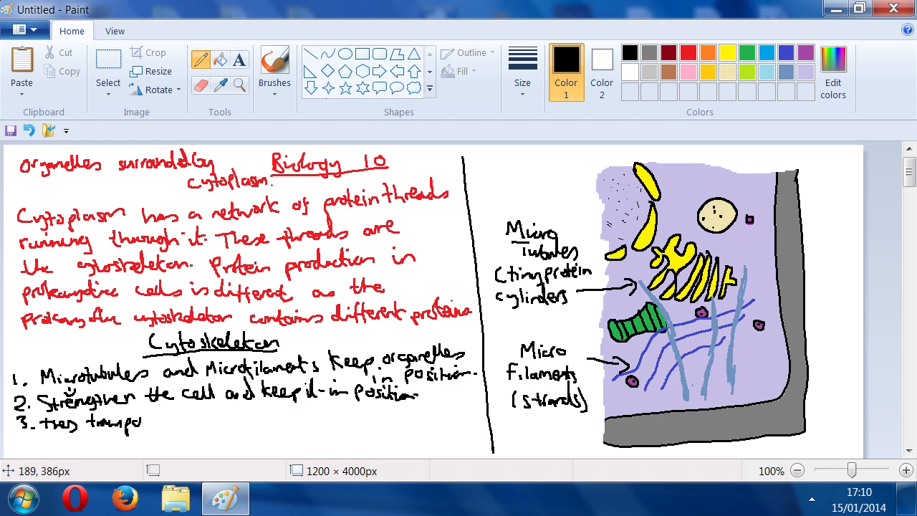
Step: Handwrite point 3: transport organelles and materials within the cell
{"action": "left_click_drag", "start_coordinate": [146, 418], "coordinate": [204, 418]}
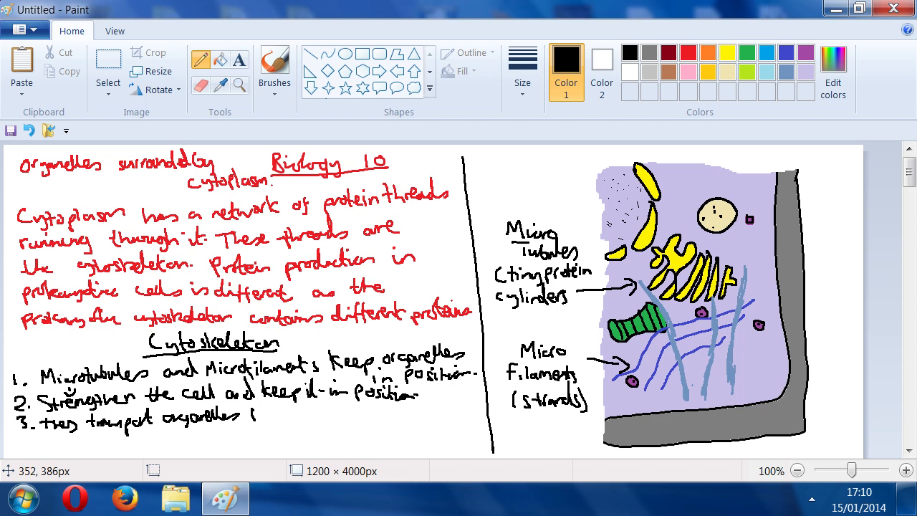
{"action": "mouse_move", "coordinate": [241, 269]}
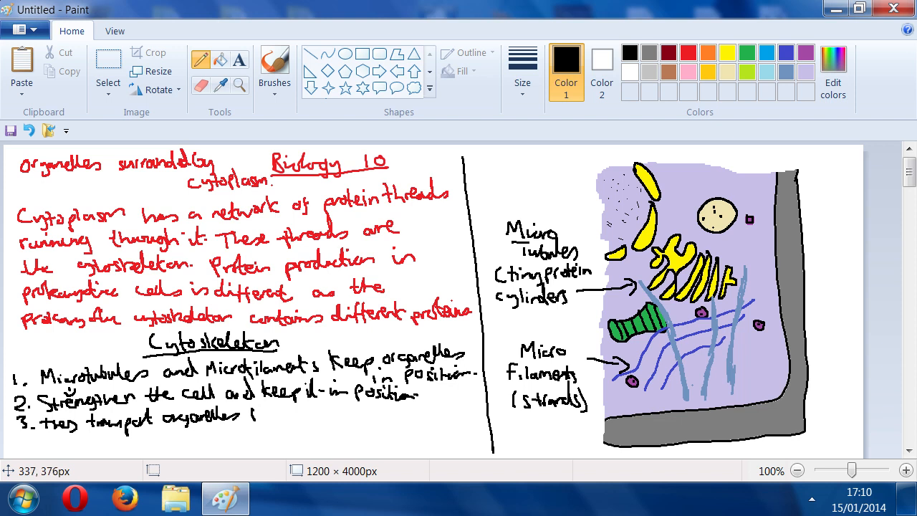
{"action": "left_click_drag", "start_coordinate": [246, 416], "coordinate": [275, 416]}
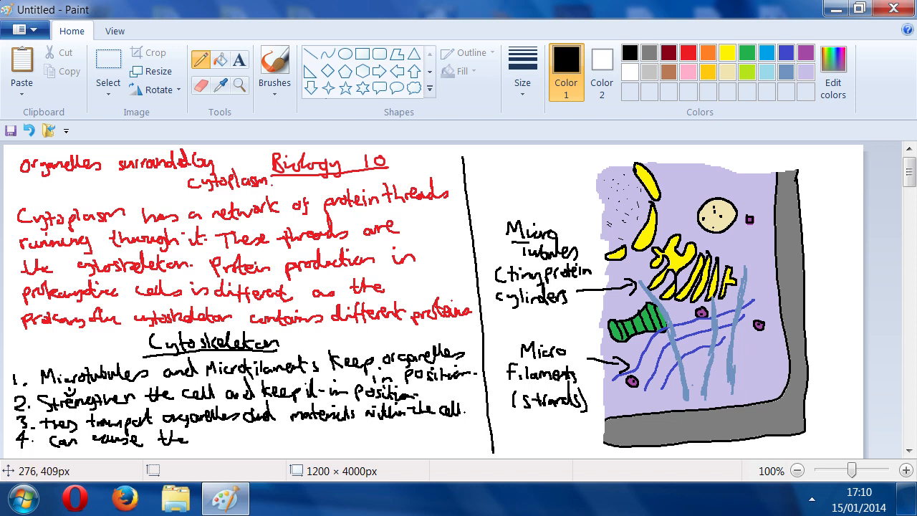
{"action": "mouse_move", "coordinate": [197, 293]}
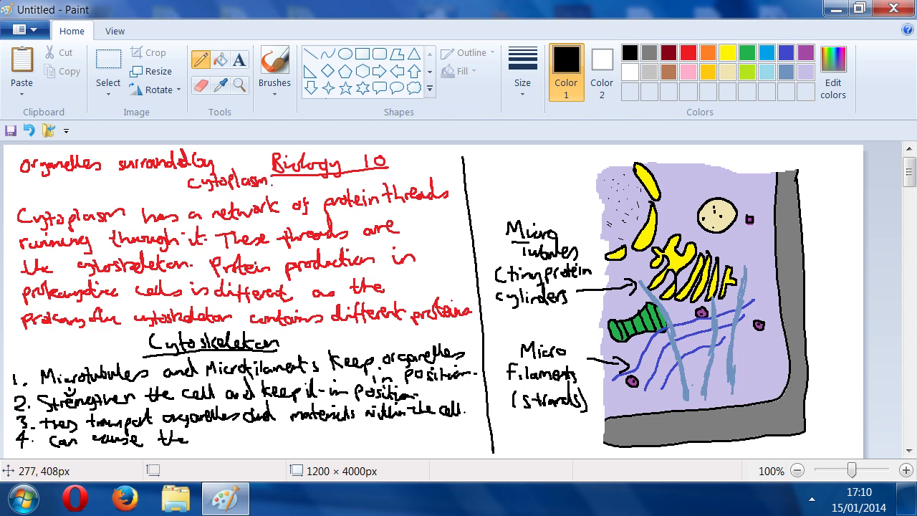